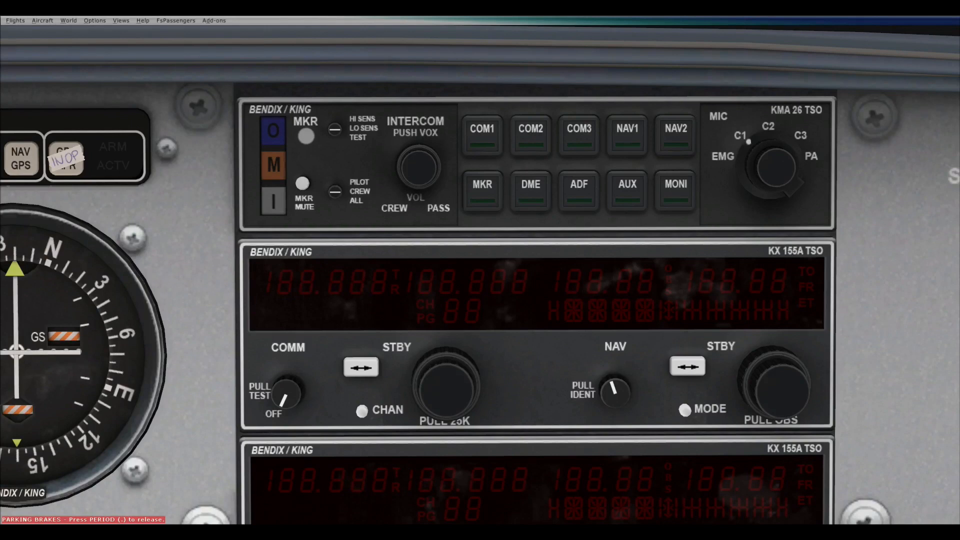
Step: Select COM1 on the KMA 26 audio panel so its annunciator lights
{"action": "left_click", "coordinate": [482, 135]}
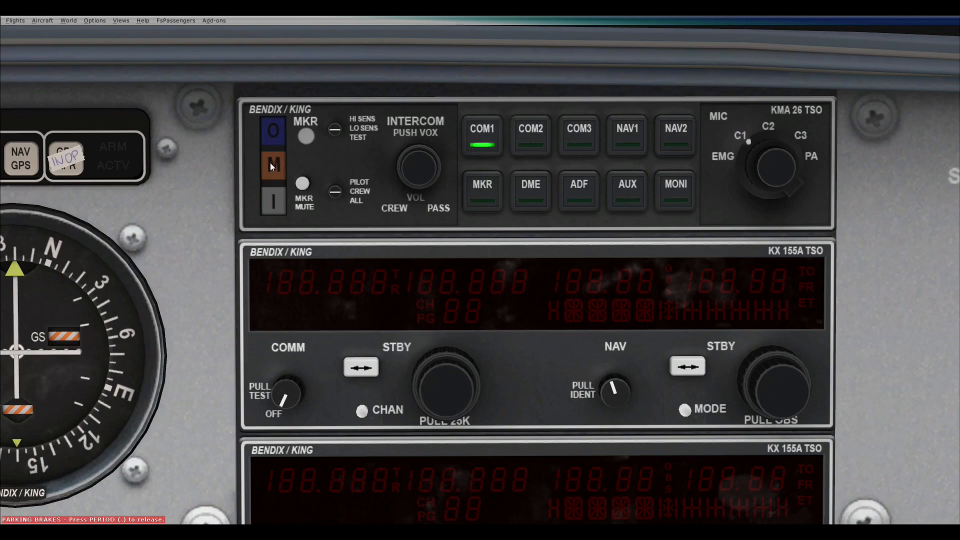
{"action": "mouse_move", "coordinate": [819, 156]}
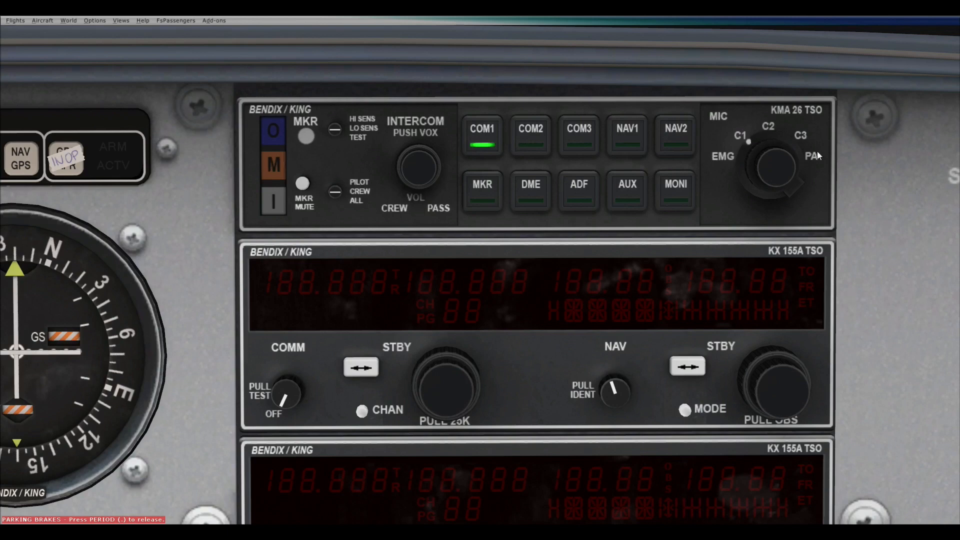
{"action": "mouse_move", "coordinate": [738, 72]}
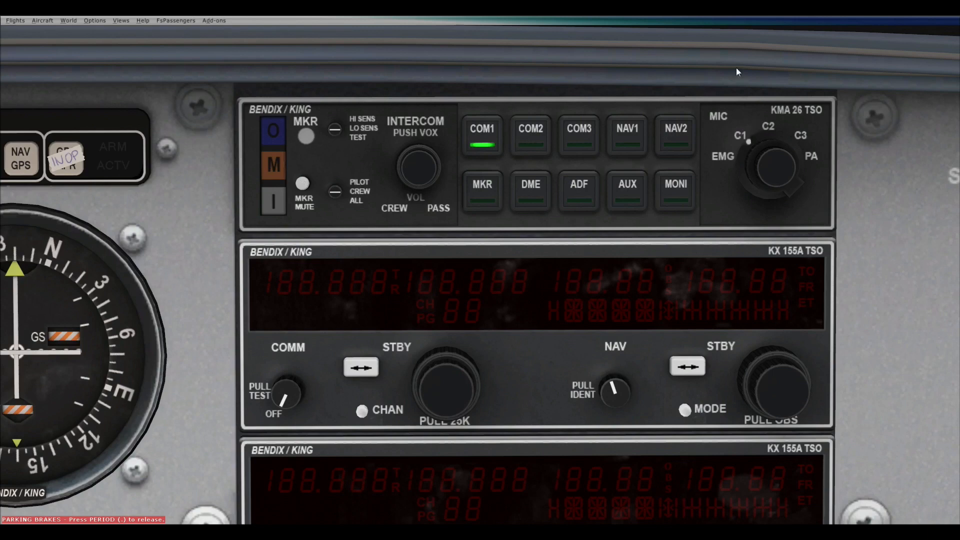
{"action": "mouse_move", "coordinate": [653, 94]}
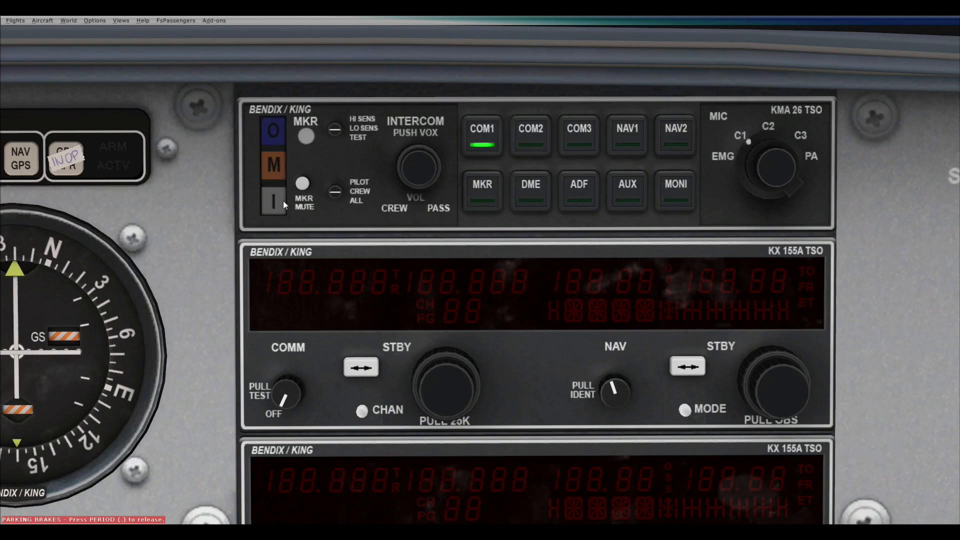
{"action": "mouse_move", "coordinate": [434, 142]}
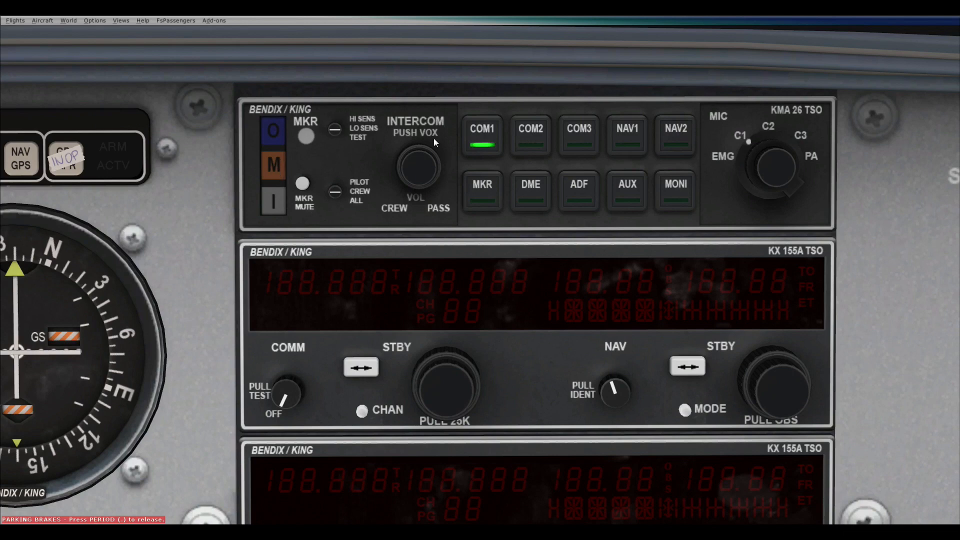
{"action": "mouse_move", "coordinate": [348, 127]}
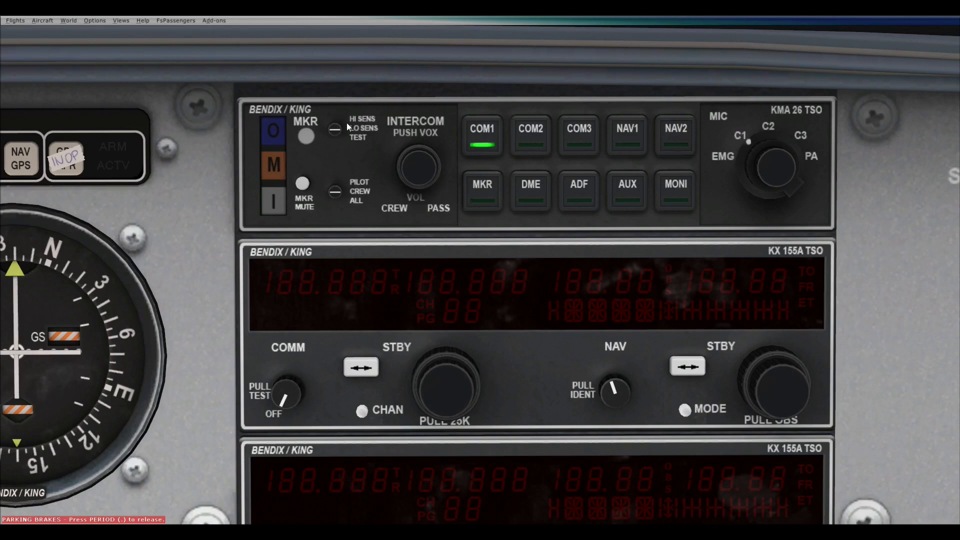
{"action": "mouse_move", "coordinate": [348, 89]}
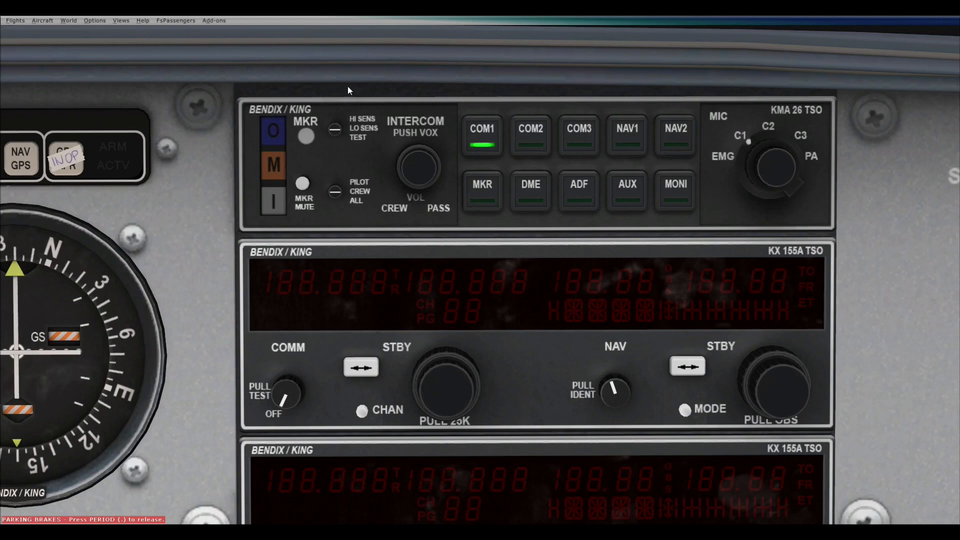
{"action": "mouse_move", "coordinate": [368, 171]}
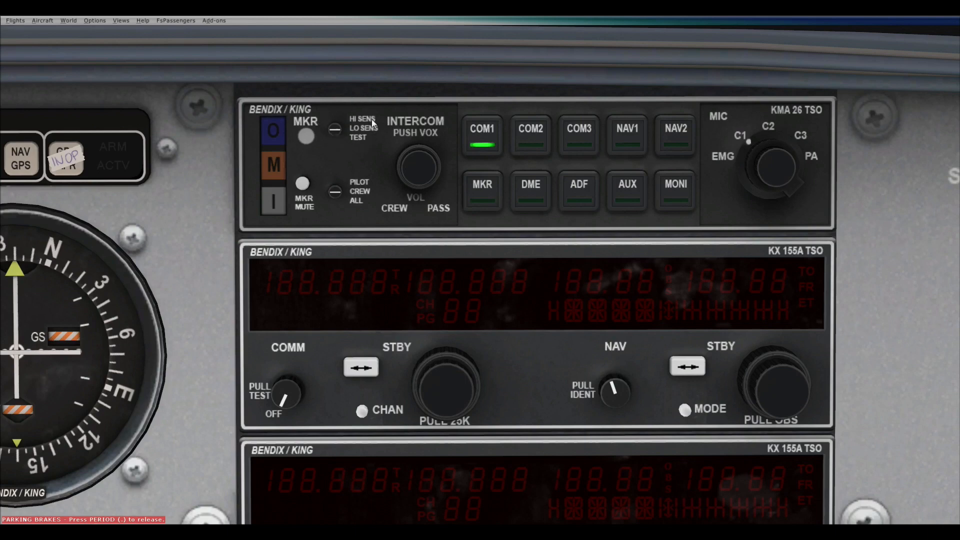
{"action": "mouse_move", "coordinate": [351, 152]}
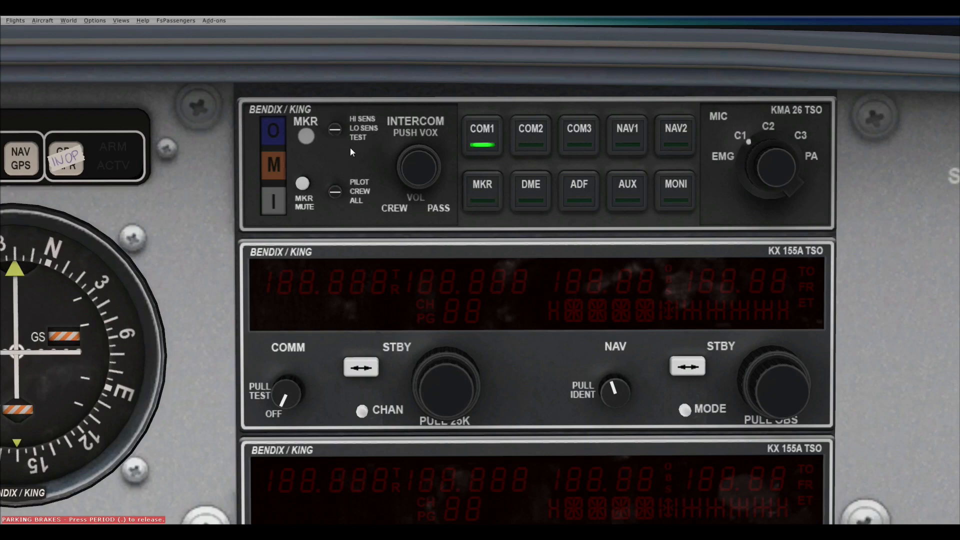
{"action": "mouse_move", "coordinate": [353, 149]}
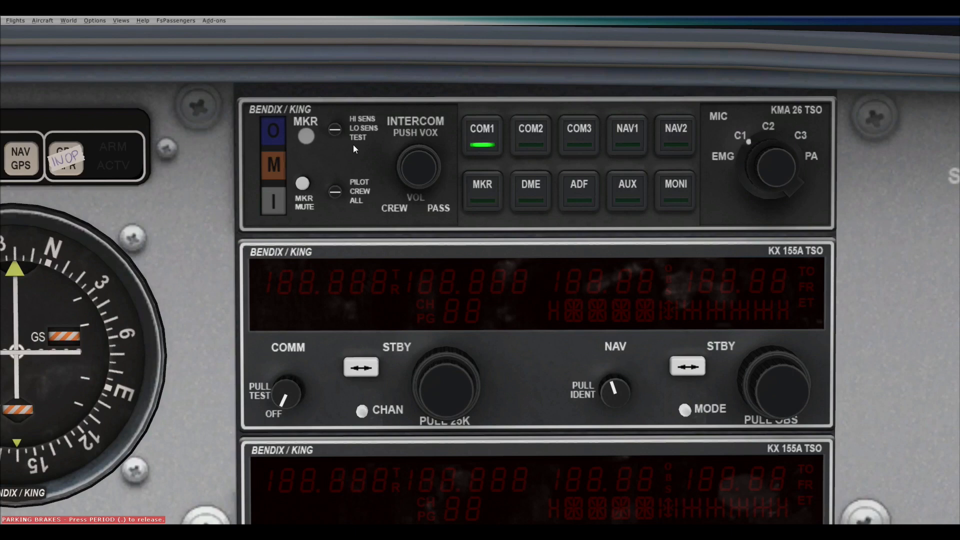
{"action": "mouse_move", "coordinate": [430, 151]}
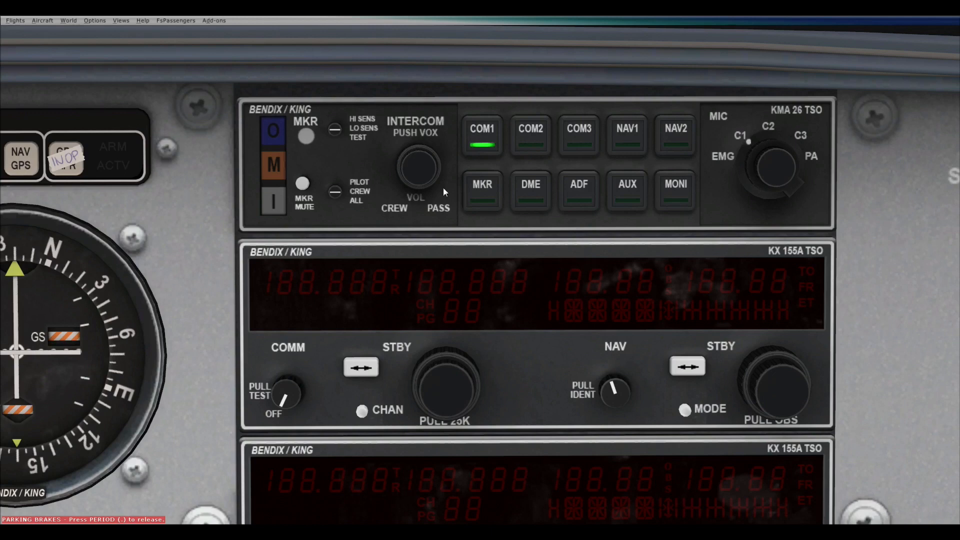
{"action": "mouse_move", "coordinate": [398, 187]}
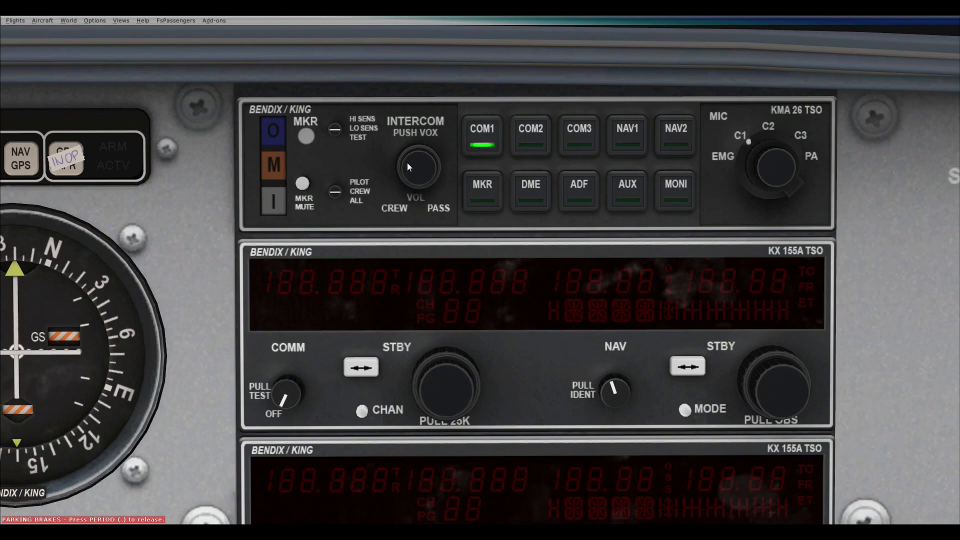
{"action": "mouse_move", "coordinate": [425, 191]}
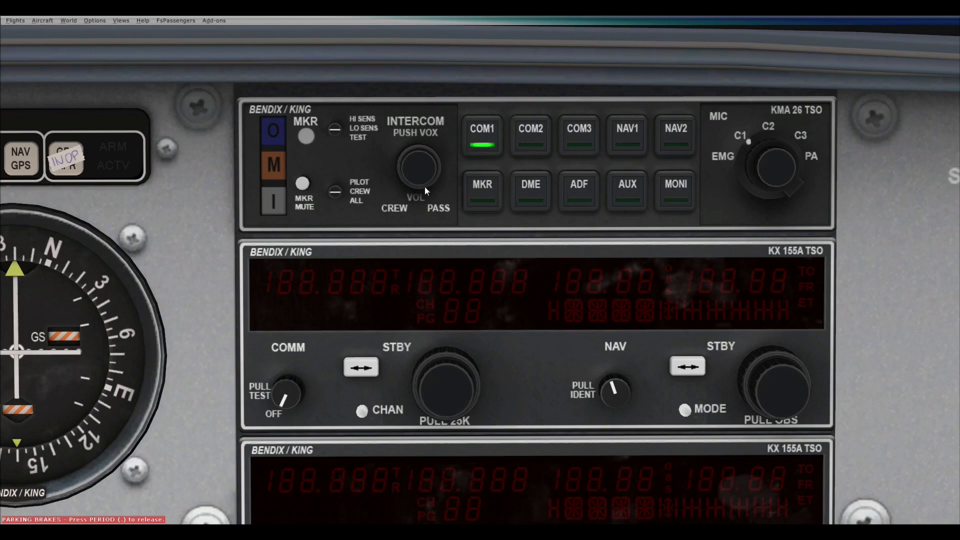
{"action": "mouse_move", "coordinate": [470, 117]}
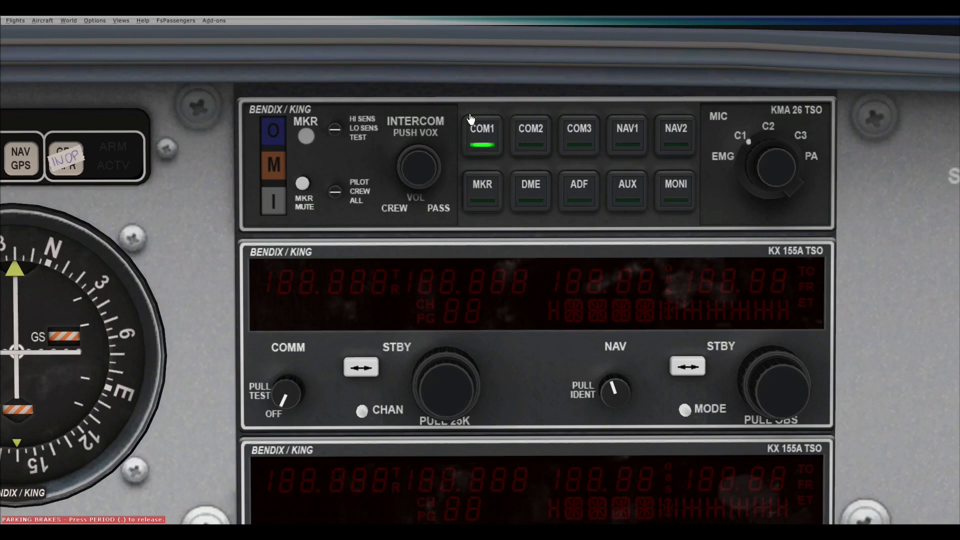
{"action": "mouse_move", "coordinate": [450, 117]}
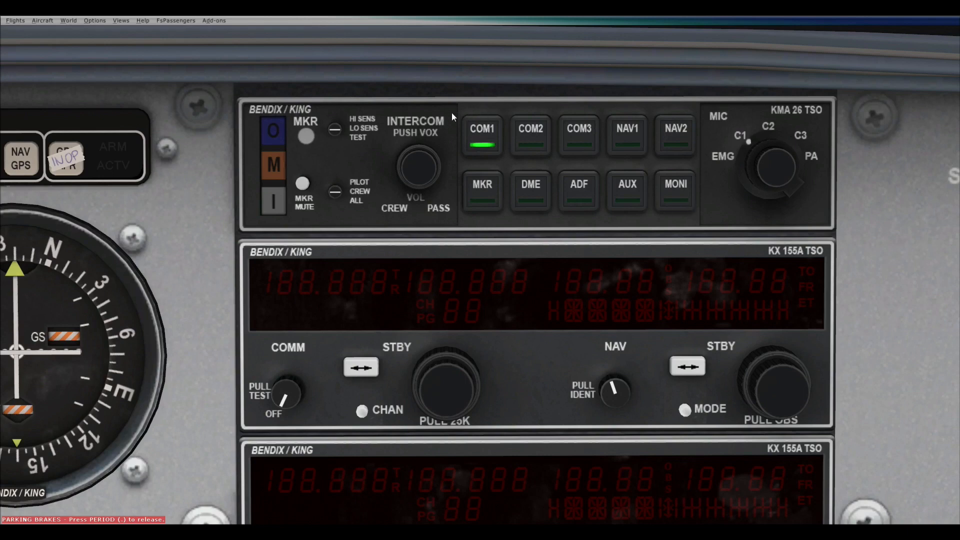
{"action": "mouse_move", "coordinate": [474, 146]}
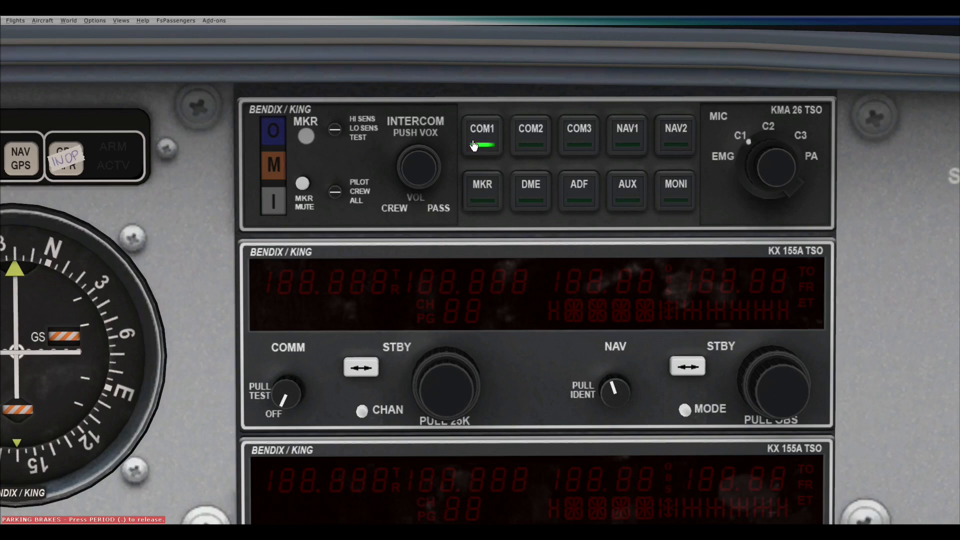
{"action": "left_click", "coordinate": [481, 135]}
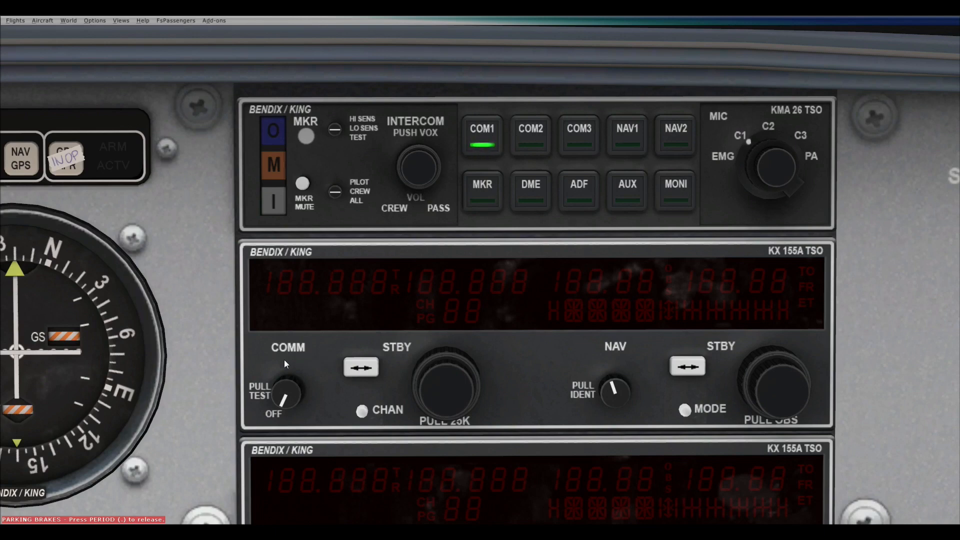
{"action": "mouse_move", "coordinate": [293, 403]}
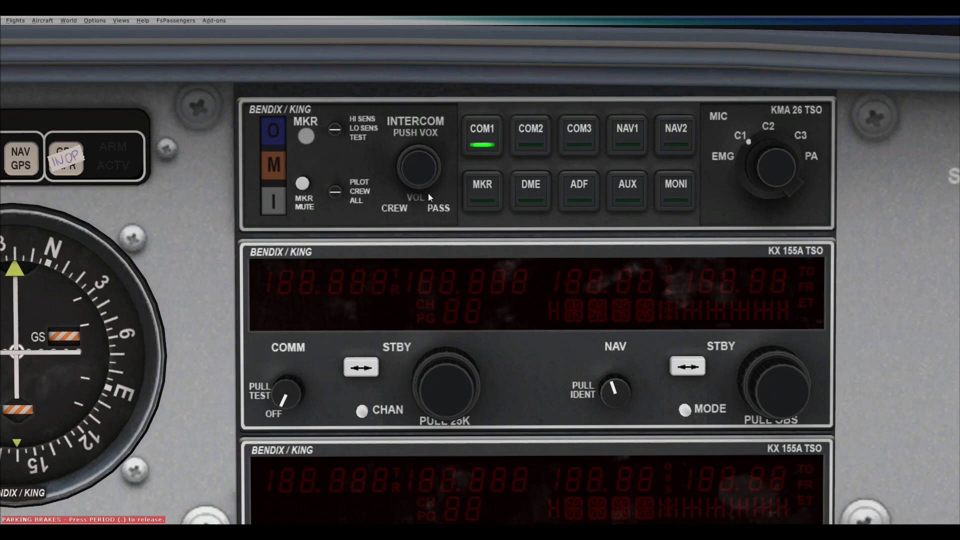
{"action": "mouse_move", "coordinate": [240, 325]}
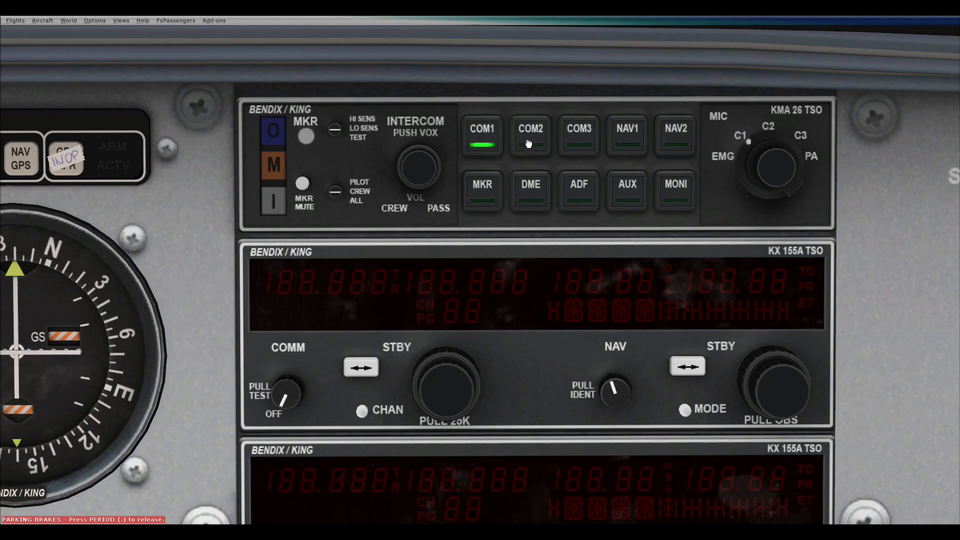
{"action": "left_click", "coordinate": [530, 129]}
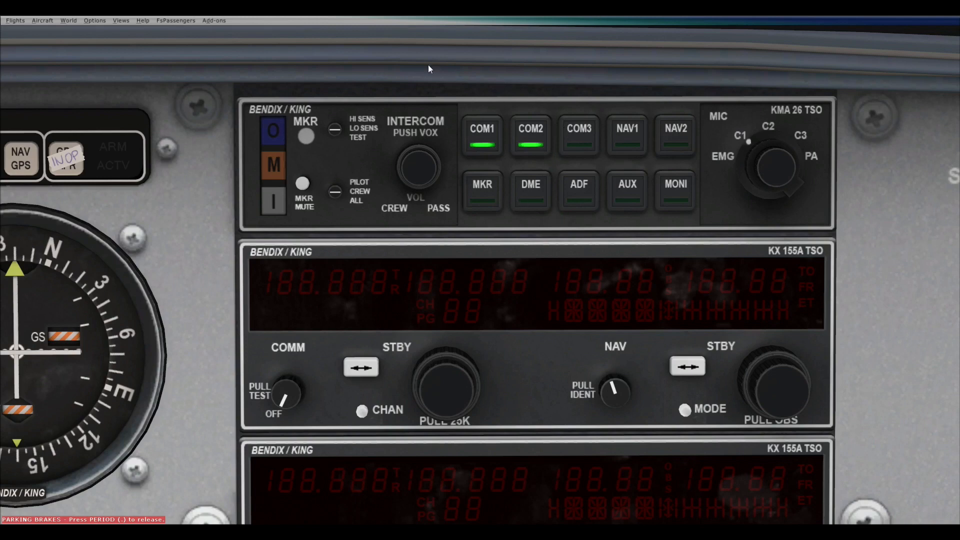
{"action": "mouse_move", "coordinate": [465, 166]}
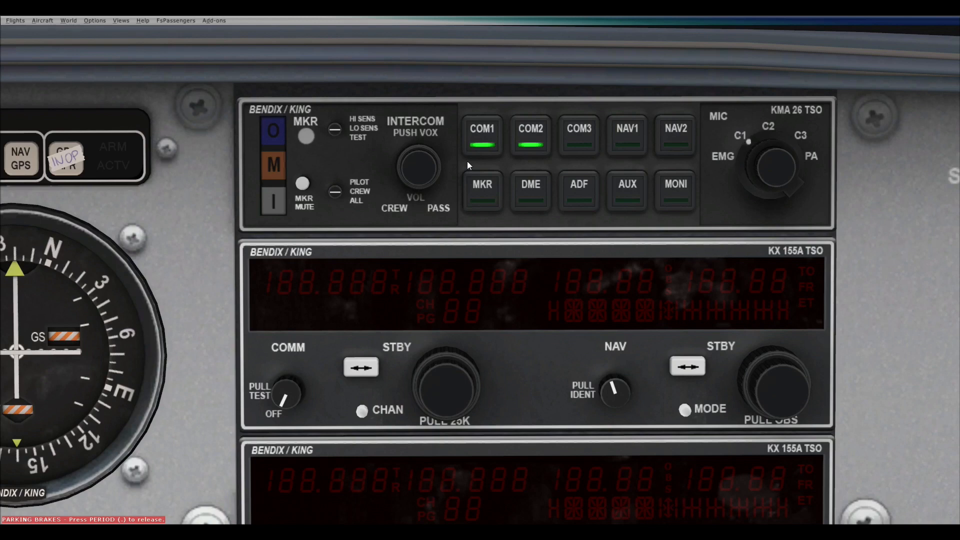
{"action": "mouse_move", "coordinate": [566, 144]}
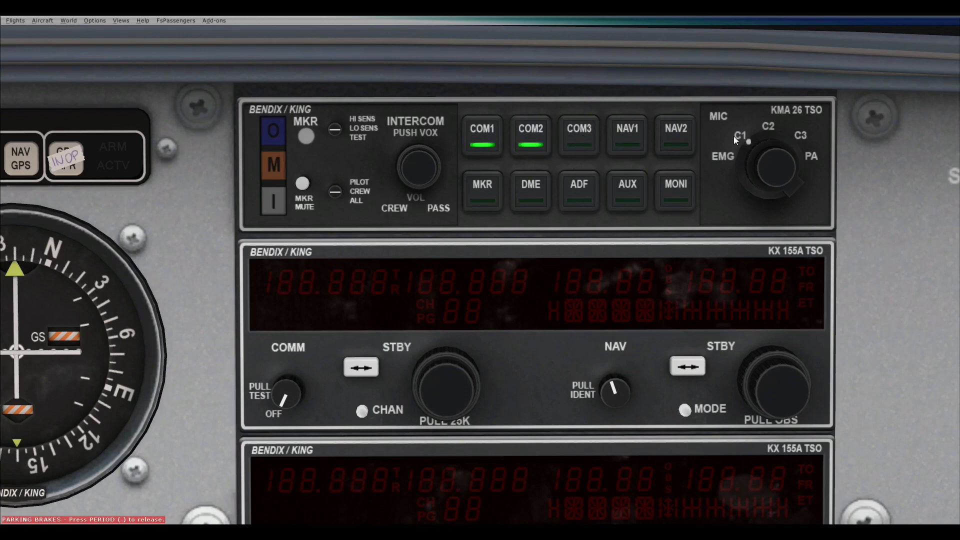
{"action": "left_click", "coordinate": [530, 129]}
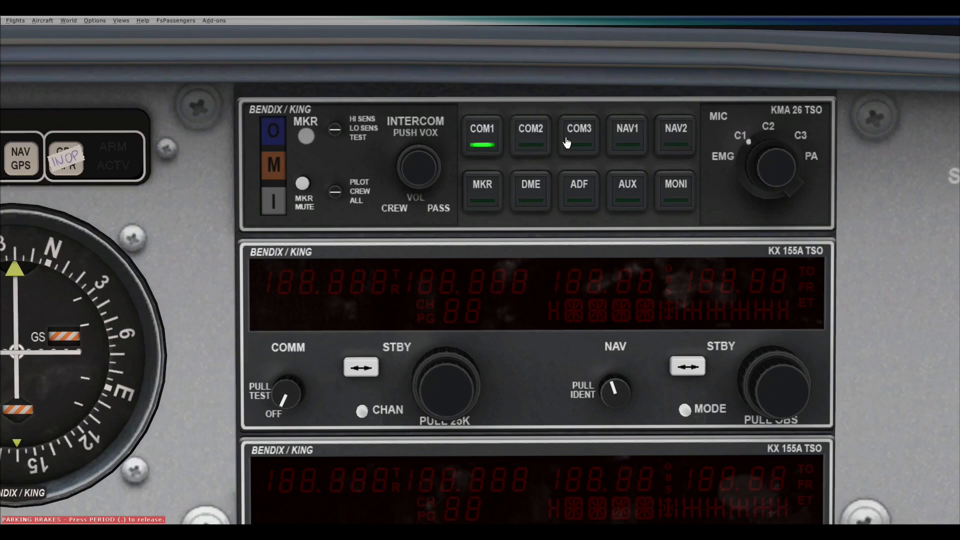
{"action": "left_click", "coordinate": [482, 193]}
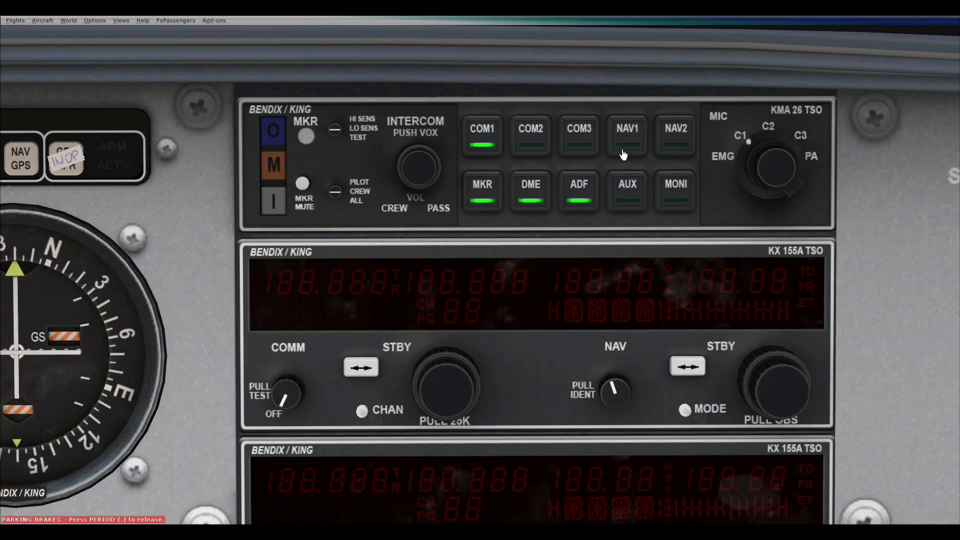
{"action": "left_click", "coordinate": [529, 135]}
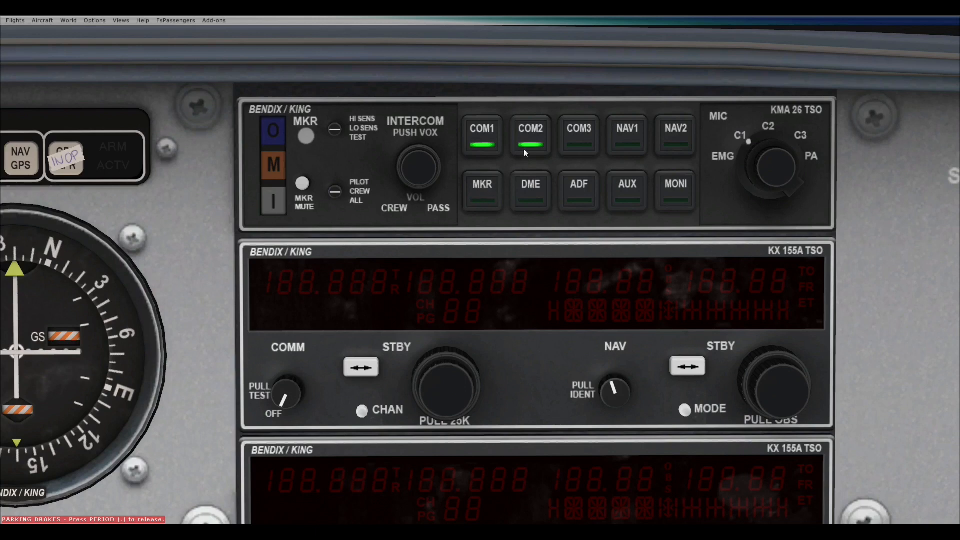
{"action": "left_click", "coordinate": [530, 129]}
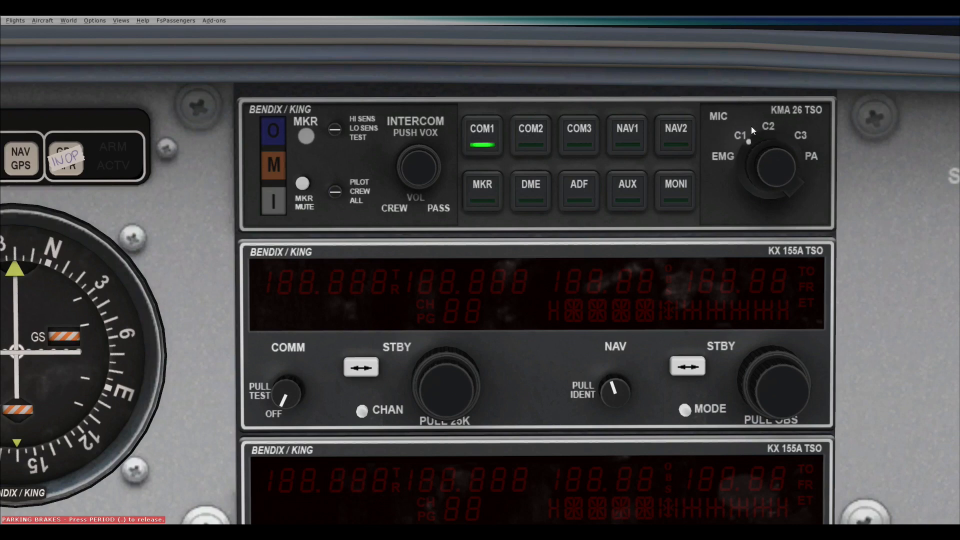
{"action": "mouse_move", "coordinate": [733, 144]}
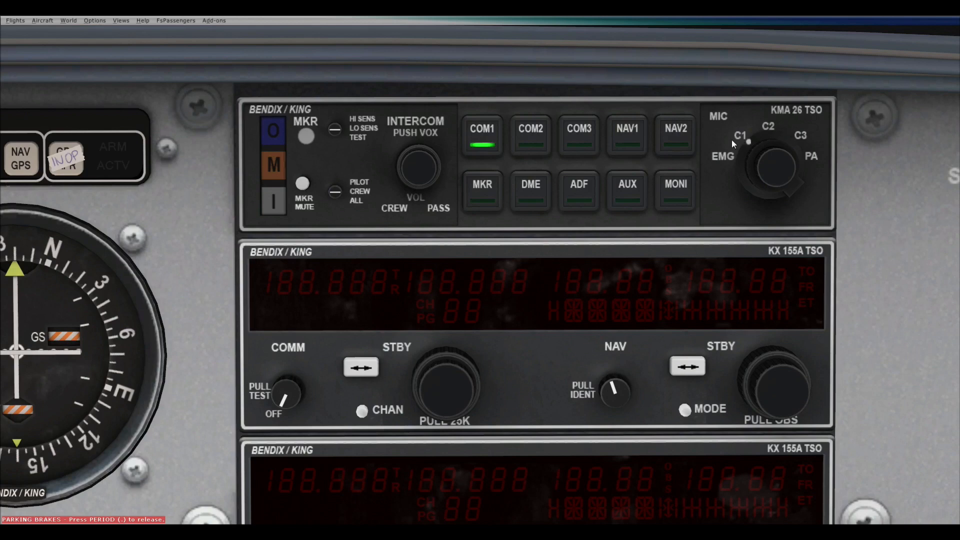
{"action": "mouse_move", "coordinate": [780, 129]}
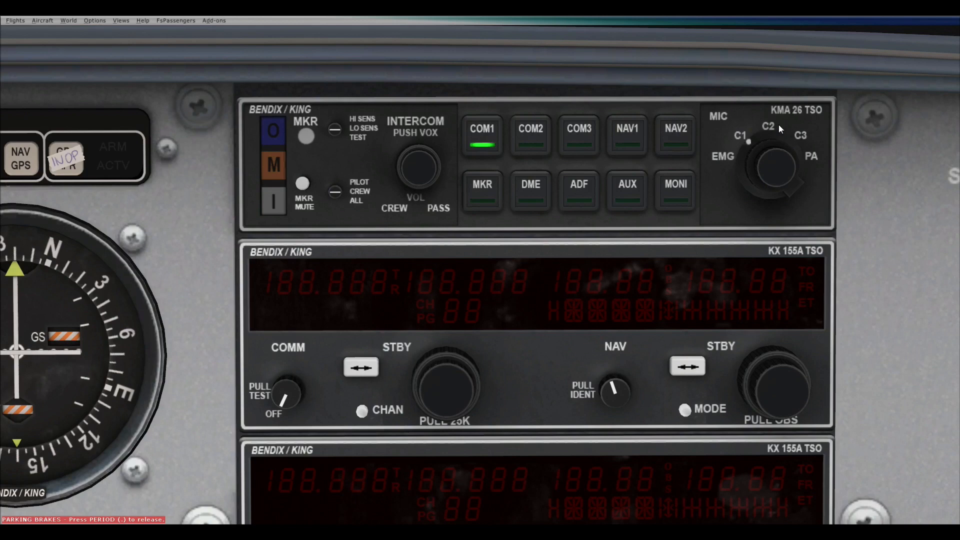
{"action": "mouse_move", "coordinate": [754, 148]}
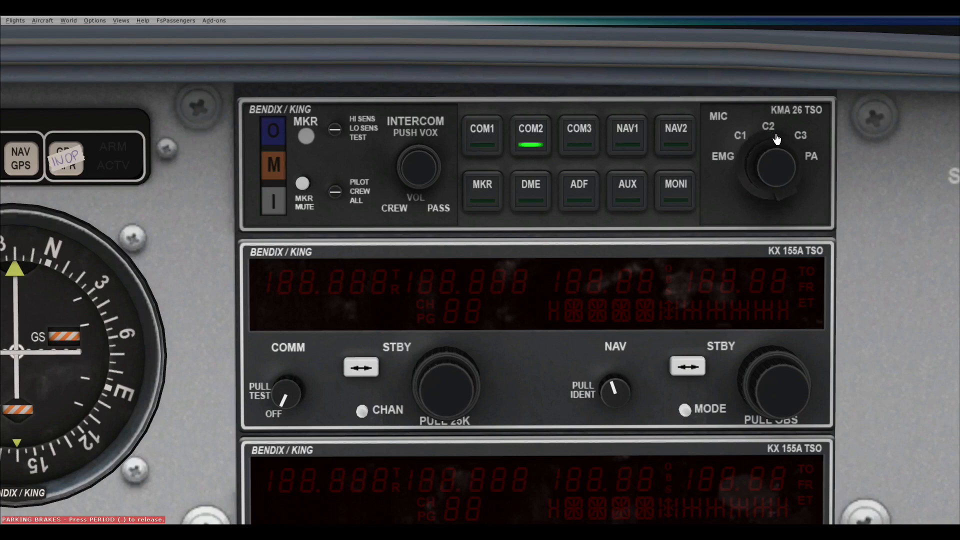
{"action": "left_click", "coordinate": [482, 129]}
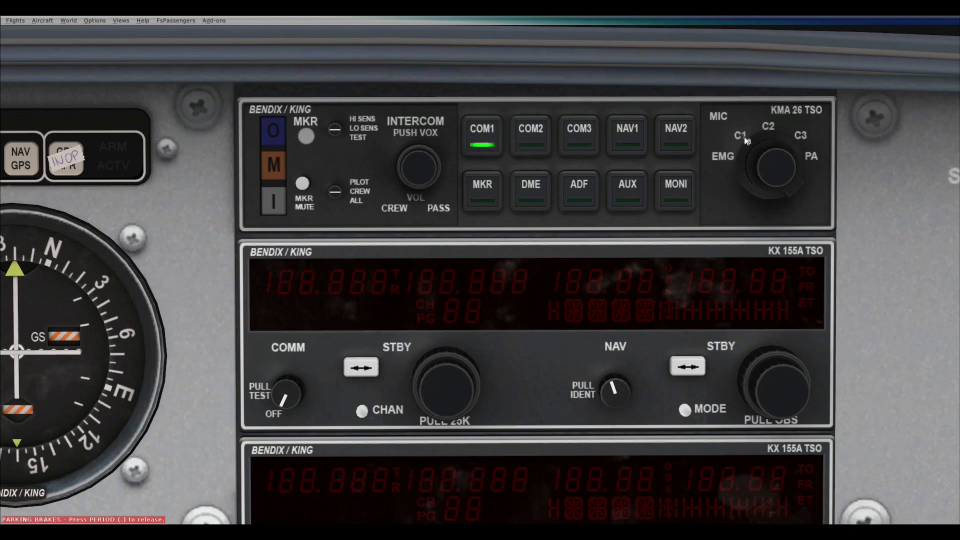
{"action": "left_click", "coordinate": [529, 129]}
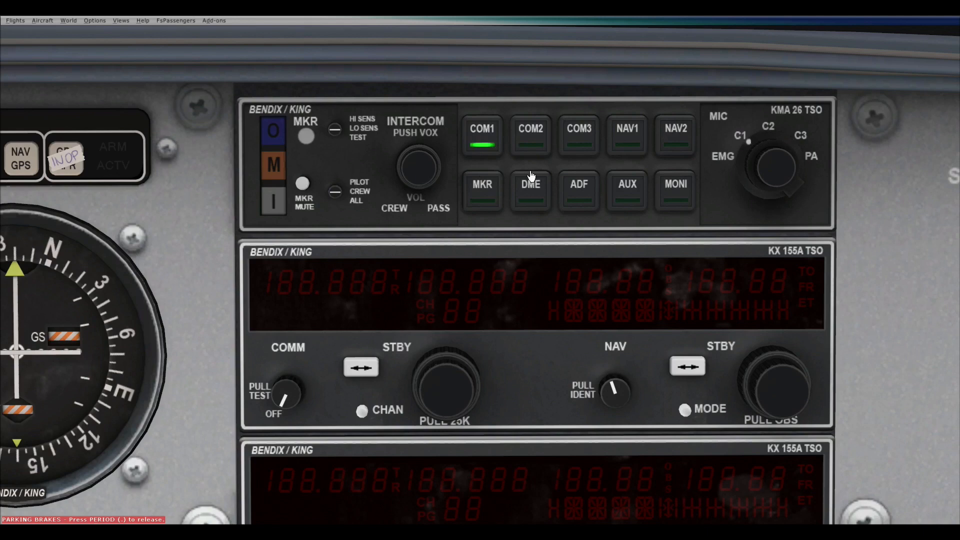
{"action": "mouse_move", "coordinate": [635, 155]}
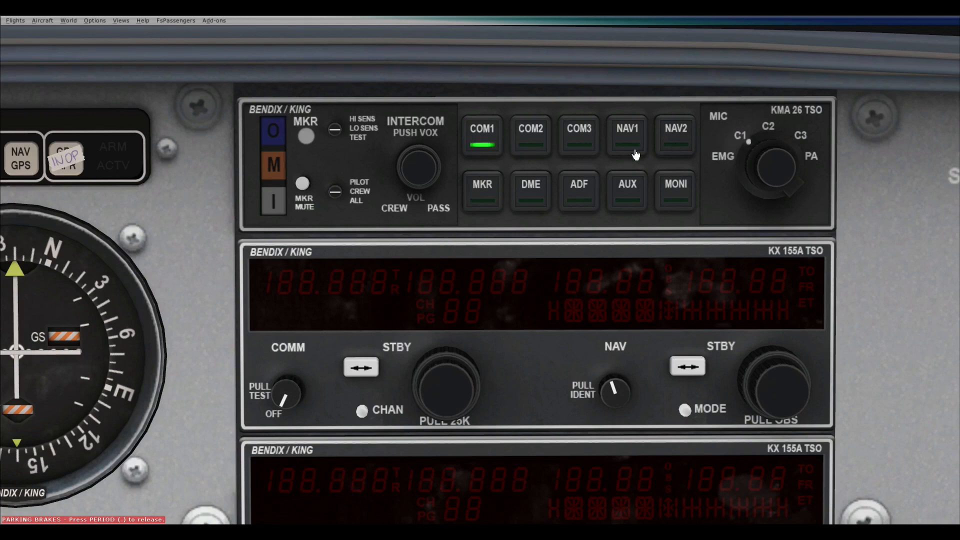
{"action": "left_click", "coordinate": [529, 129]}
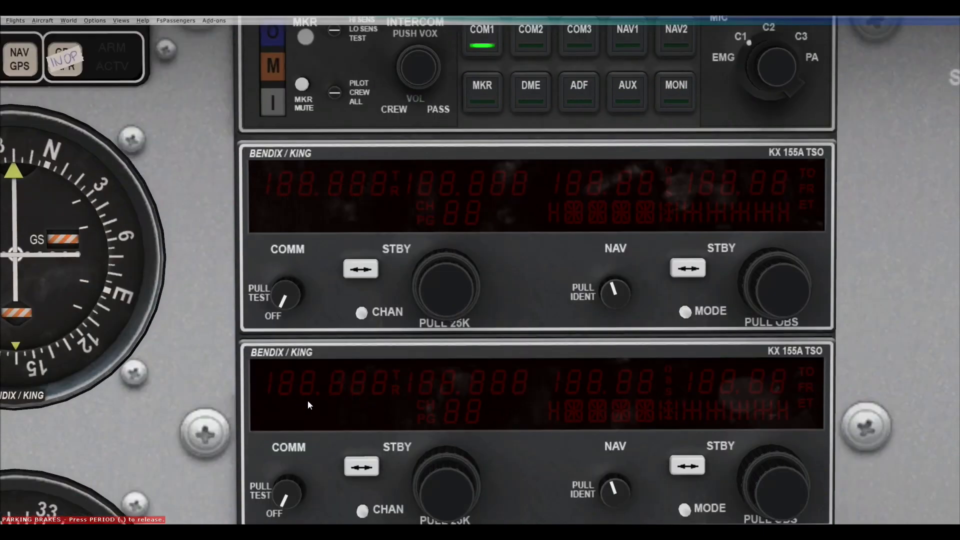
Step: Scroll down to bring the KX 155A radios into view
{"action": "scroll", "scroll_direction": "down", "scroll_amount": 3}
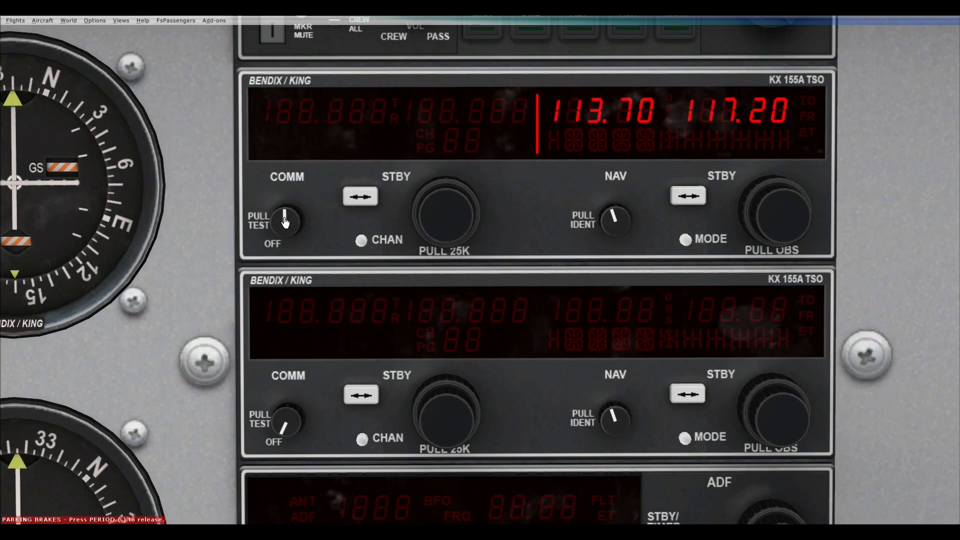
Step: Power on the COMM radio and step the standby frequency through 128.00, 128.95, 128.80, 128.75
{"action": "left_click", "coordinate": [282, 222]}
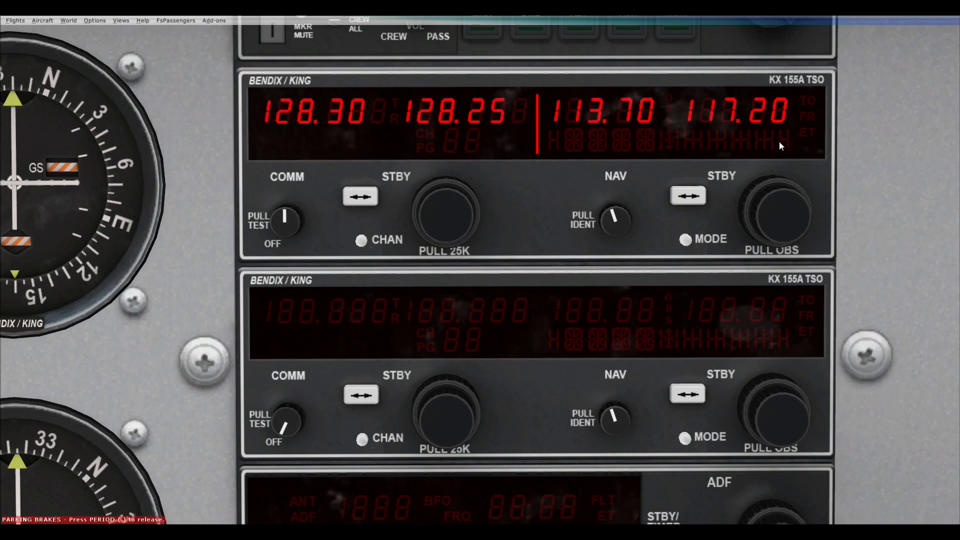
{"action": "mouse_move", "coordinate": [487, 145]}
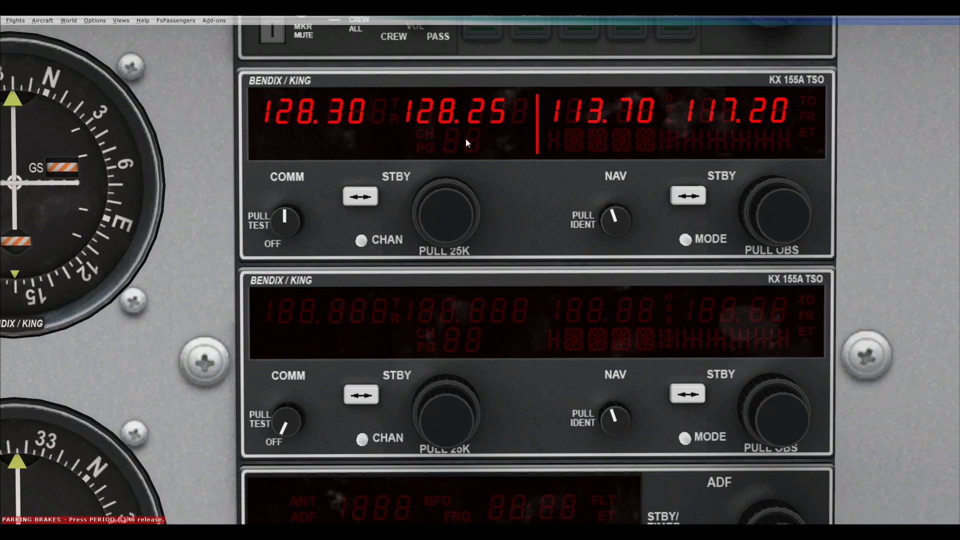
{"action": "mouse_move", "coordinate": [226, 120]}
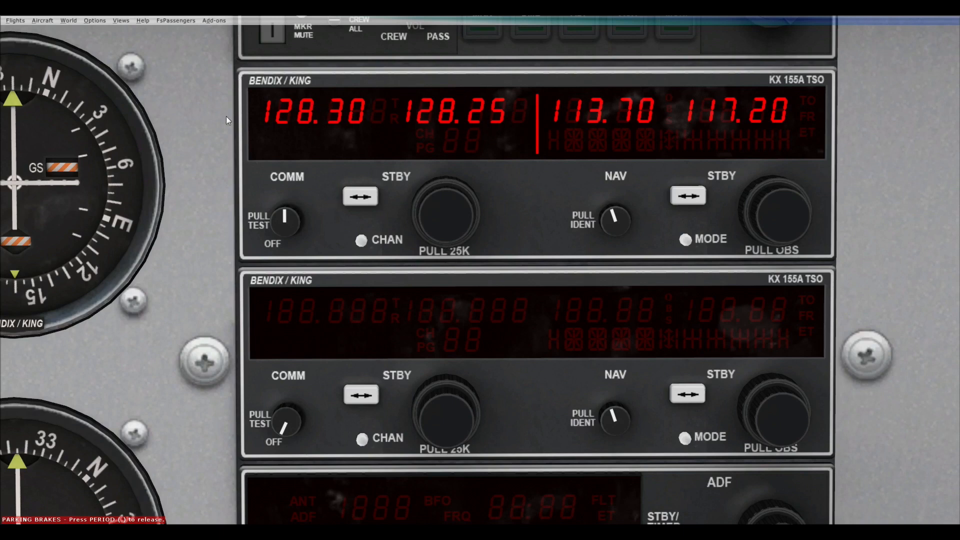
{"action": "mouse_move", "coordinate": [318, 110]}
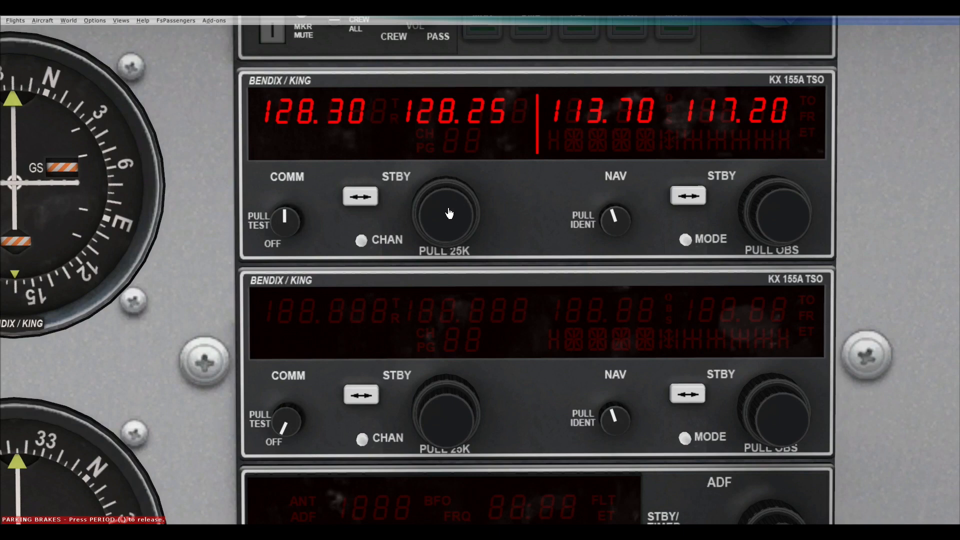
{"action": "left_click", "coordinate": [447, 213]}
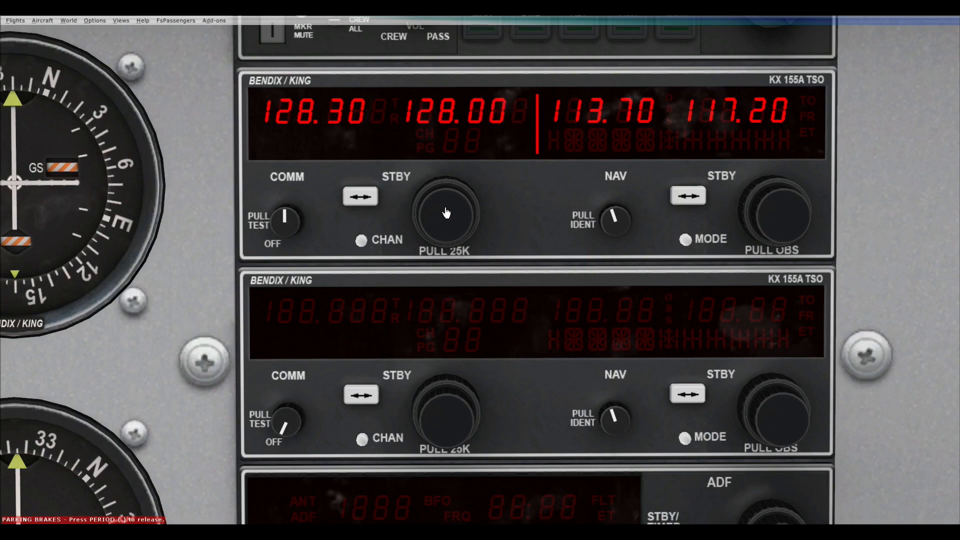
{"action": "left_click", "coordinate": [443, 213]}
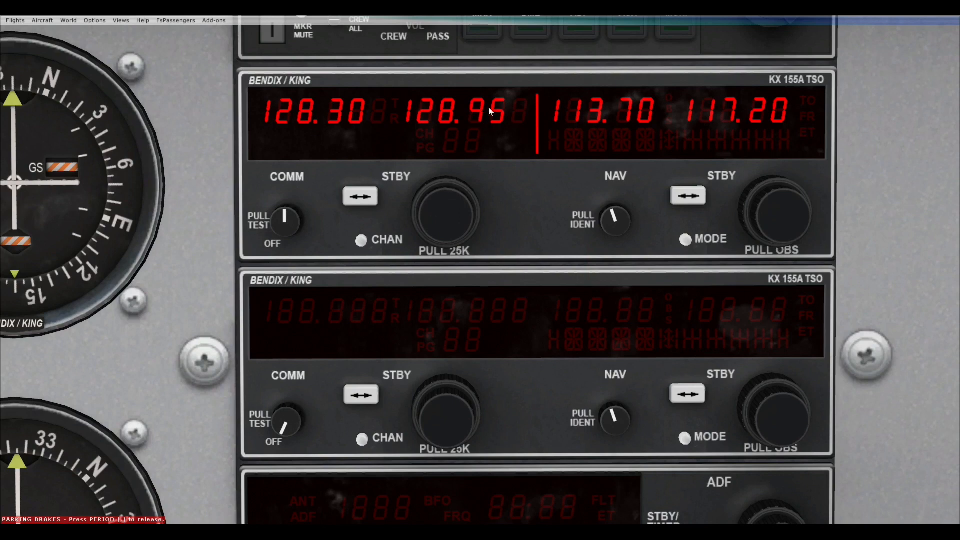
{"action": "left_click", "coordinate": [444, 214]}
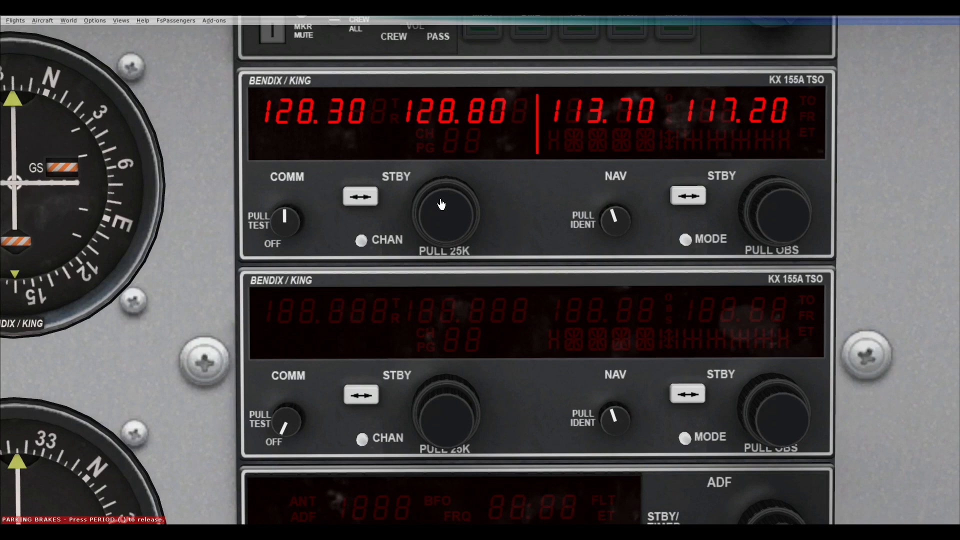
{"action": "mouse_move", "coordinate": [437, 246]}
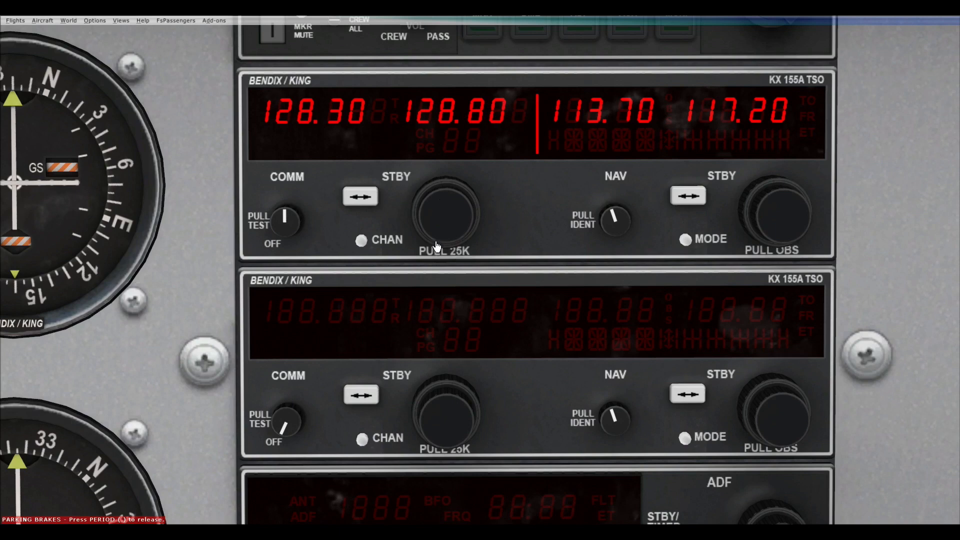
{"action": "mouse_move", "coordinate": [453, 196]}
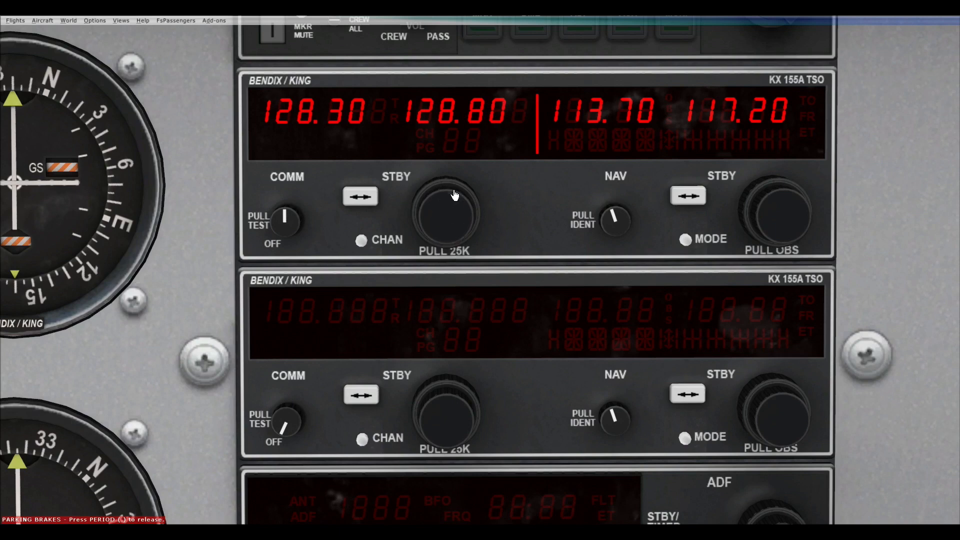
{"action": "left_click", "coordinate": [444, 216]}
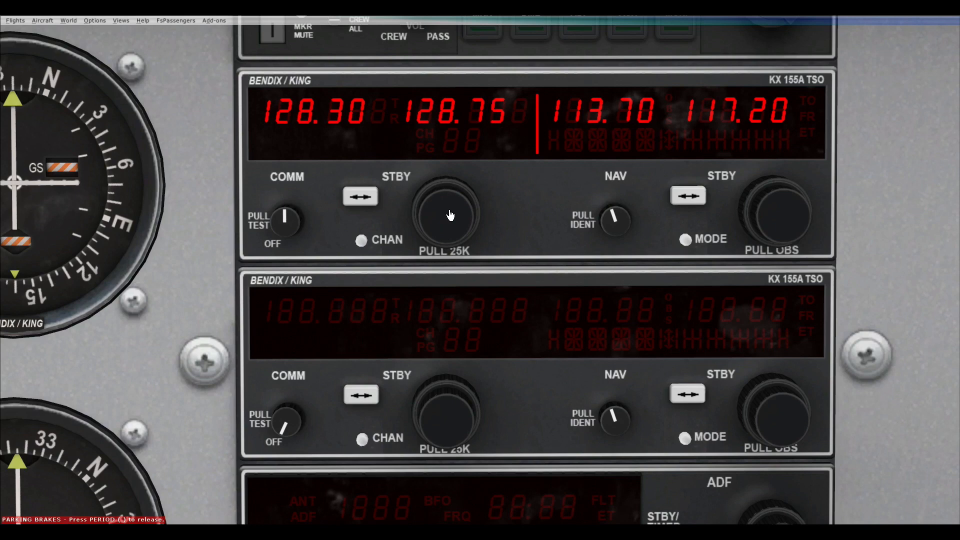
Step: Fine-tune the COMM standby through 128.62 up to 130.82 to receive Chavenay information
{"action": "left_click", "coordinate": [446, 214]}
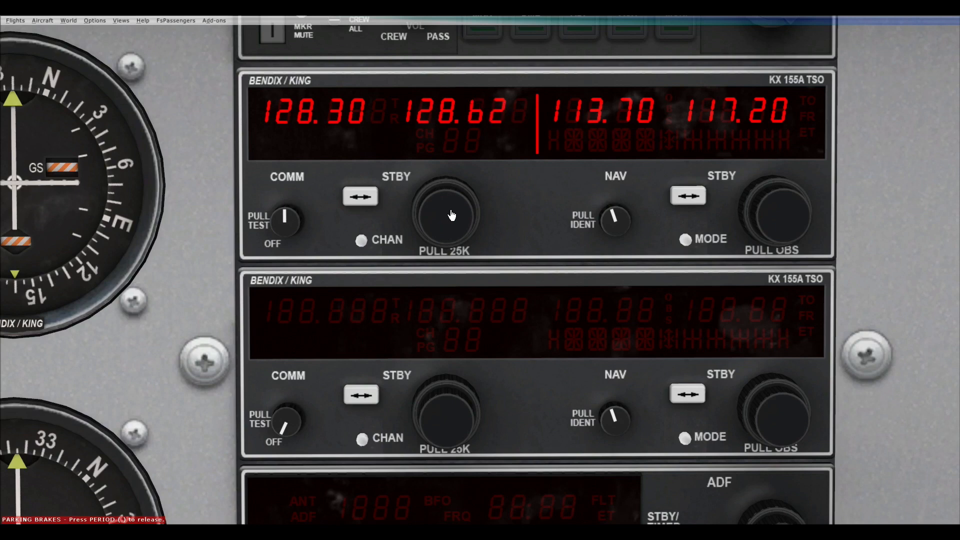
{"action": "left_click", "coordinate": [445, 214]}
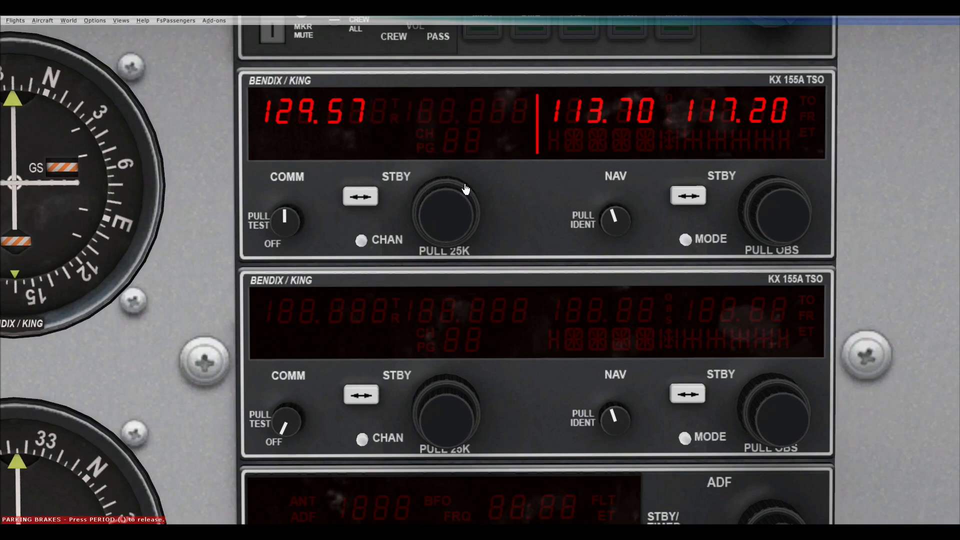
{"action": "left_click", "coordinate": [445, 214]}
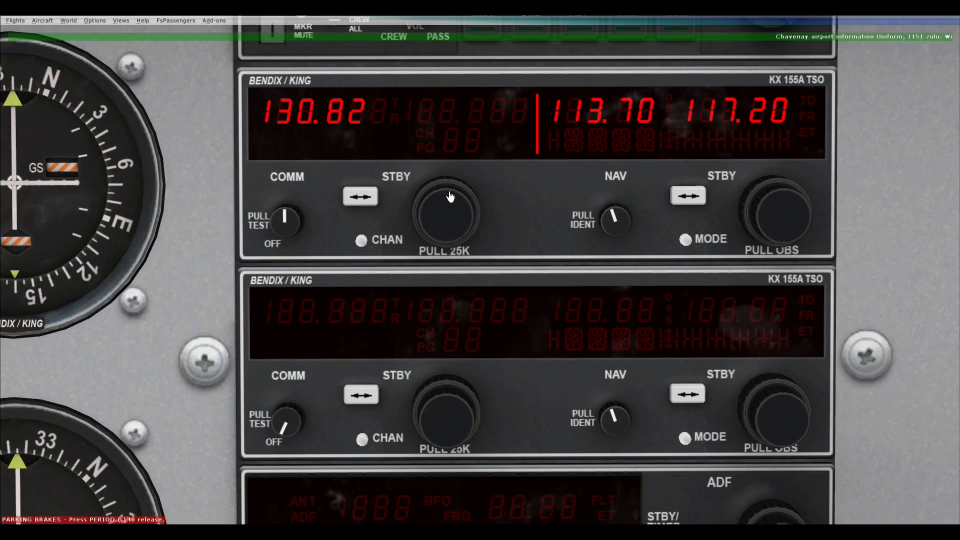
{"action": "left_click", "coordinate": [445, 217]}
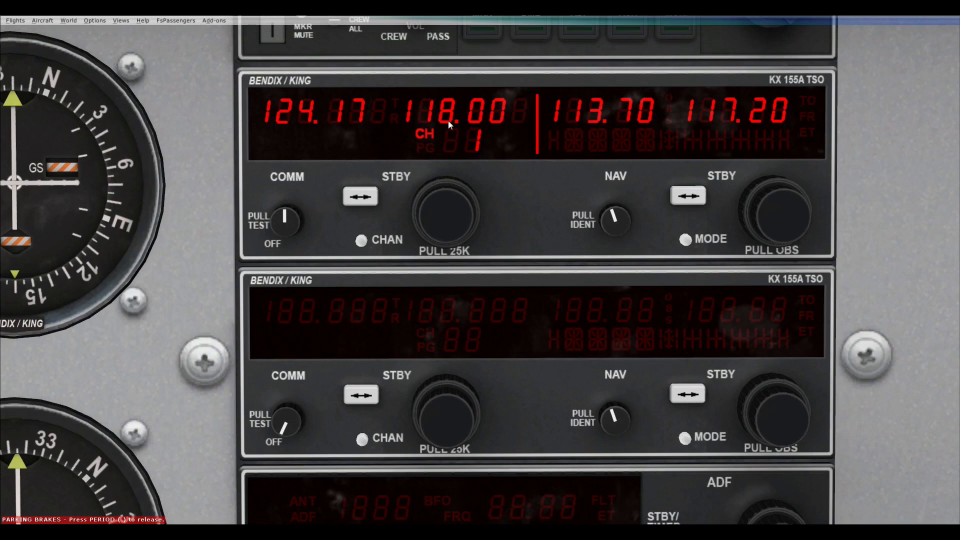
{"action": "mouse_move", "coordinate": [478, 153]}
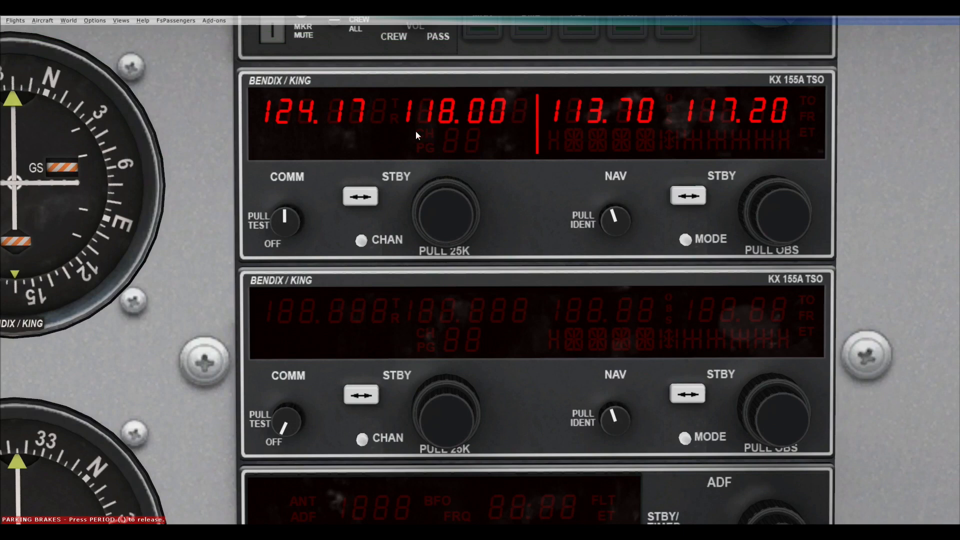
Step: Flip-flop the COMM frequencies and set standby to 118.00 so both windows read 118.00
{"action": "left_click", "coordinate": [360, 196]}
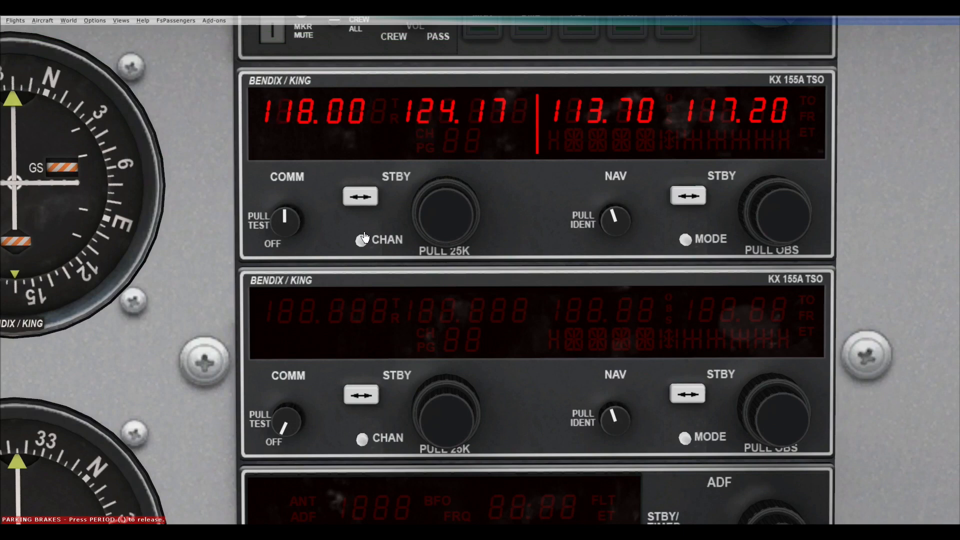
{"action": "left_click", "coordinate": [361, 196]}
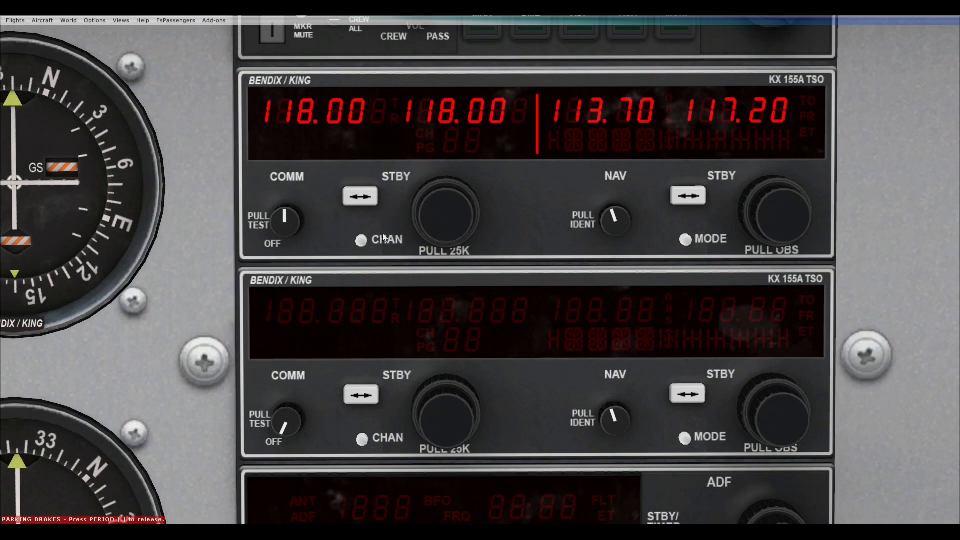
{"action": "mouse_move", "coordinate": [361, 244]}
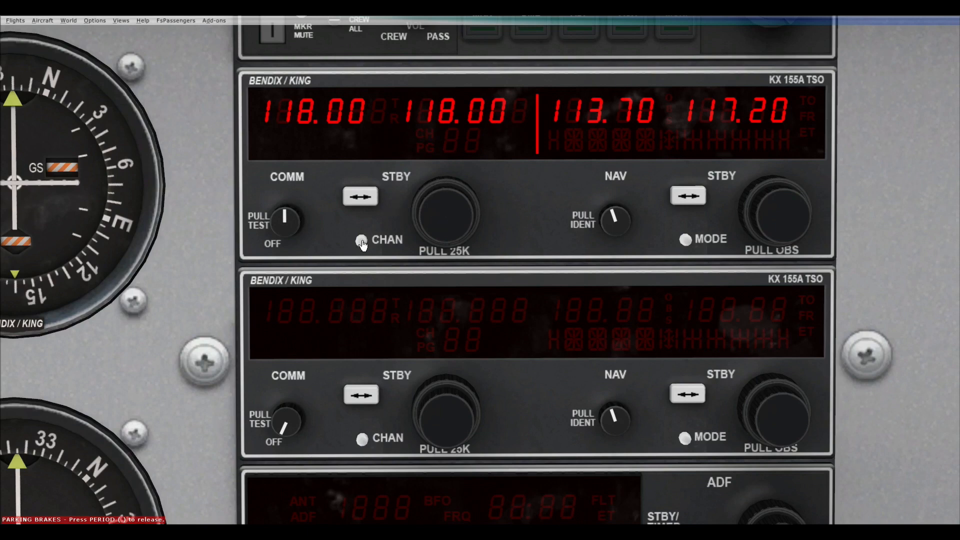
Step: Program channel 10 as 131.02, store it, and flip-flop to receive St Cyr information
{"action": "left_click", "coordinate": [361, 239]}
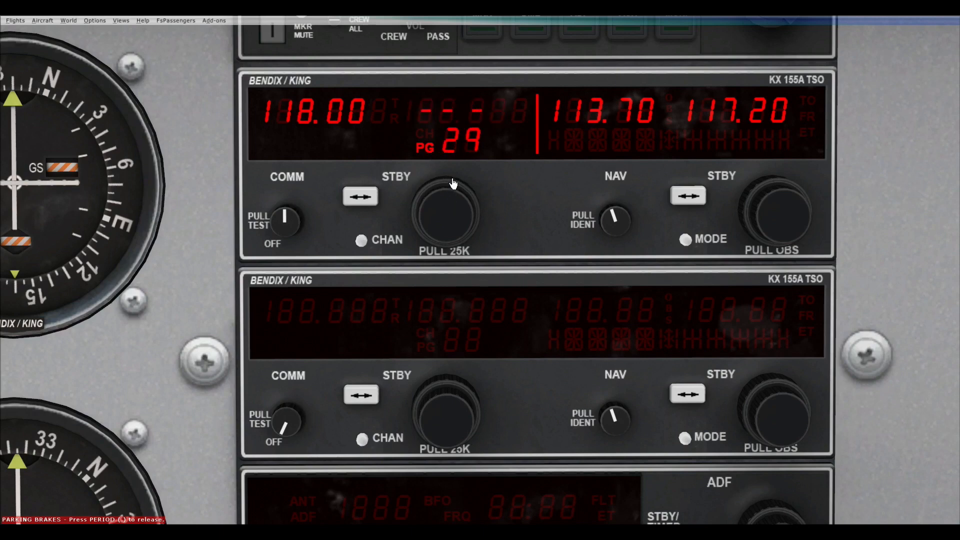
{"action": "left_click", "coordinate": [444, 214]}
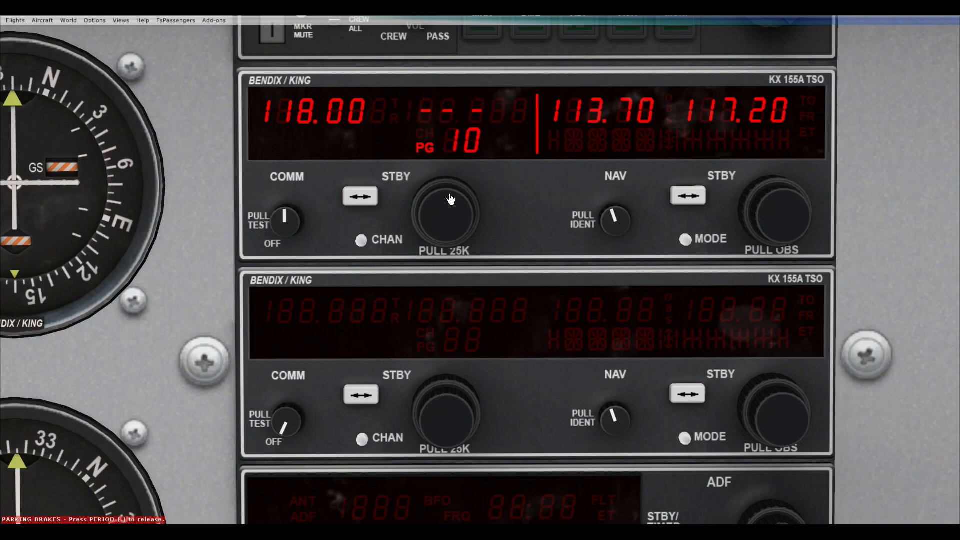
{"action": "mouse_move", "coordinate": [441, 163]}
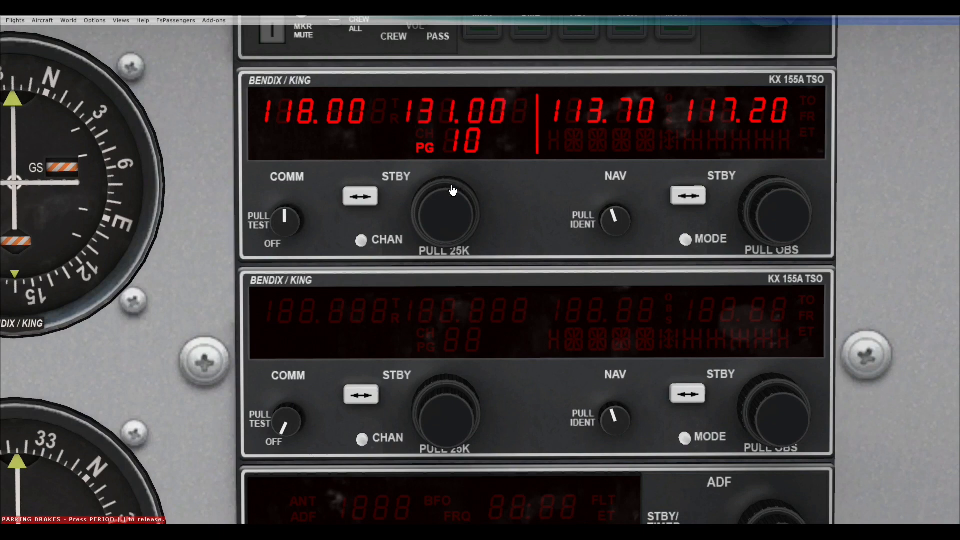
{"action": "left_click", "coordinate": [444, 214]}
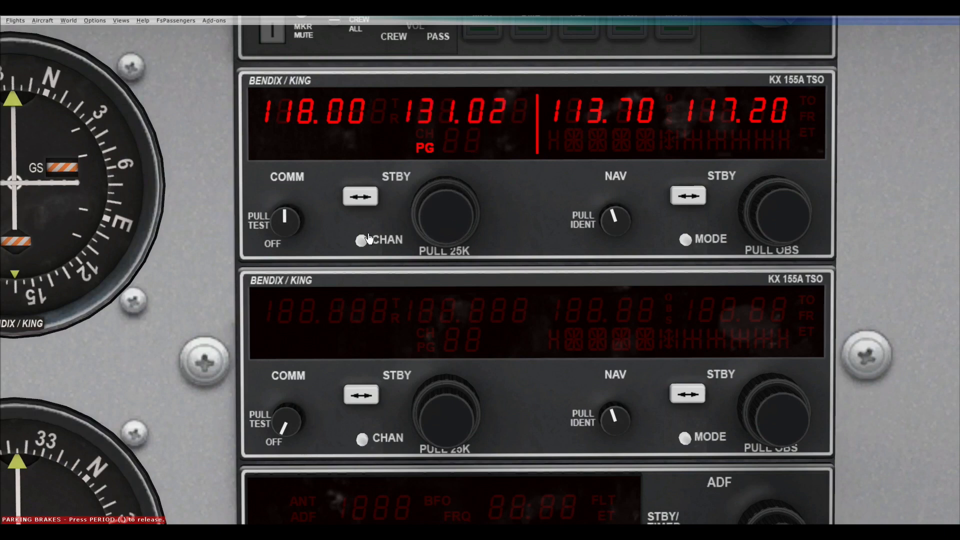
{"action": "left_click", "coordinate": [361, 196]}
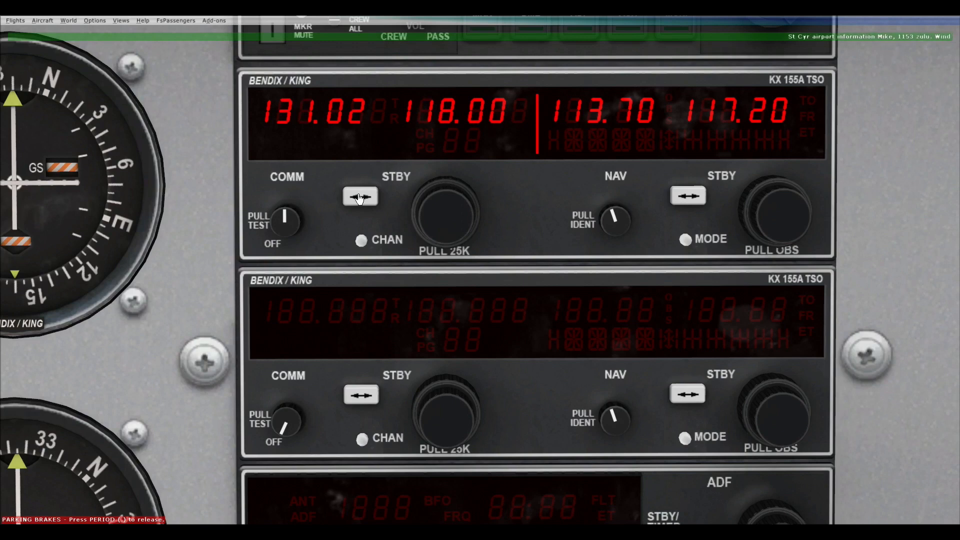
{"action": "left_click", "coordinate": [360, 196]}
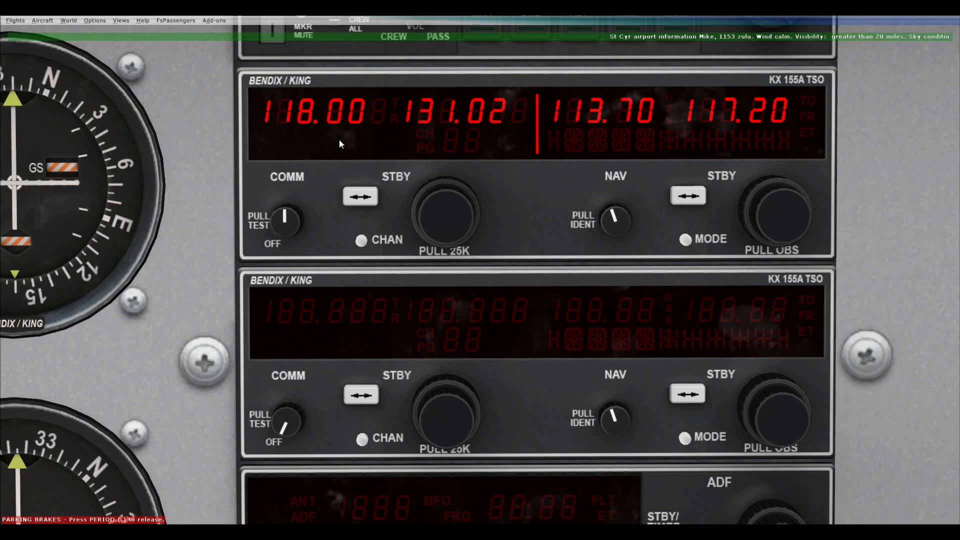
{"action": "mouse_move", "coordinate": [446, 170]}
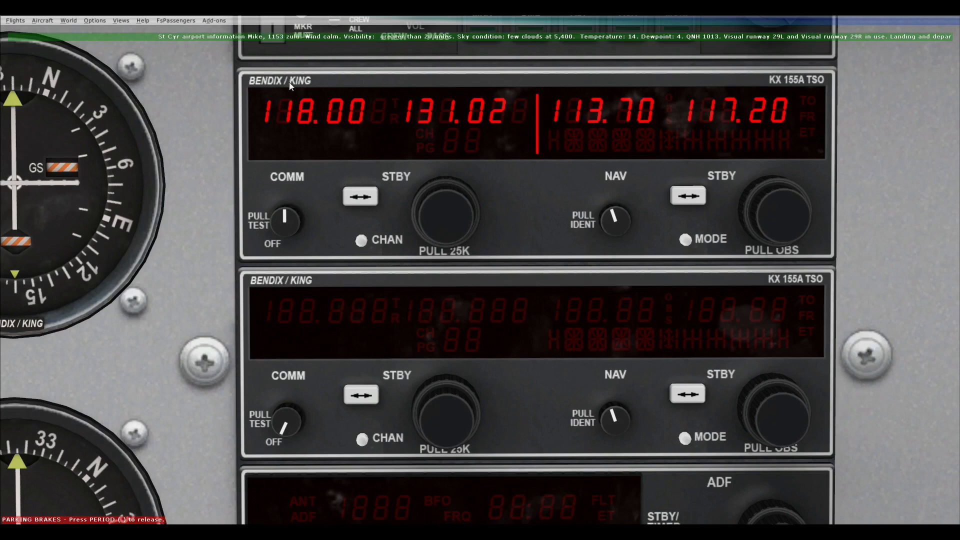
{"action": "mouse_move", "coordinate": [361, 240]}
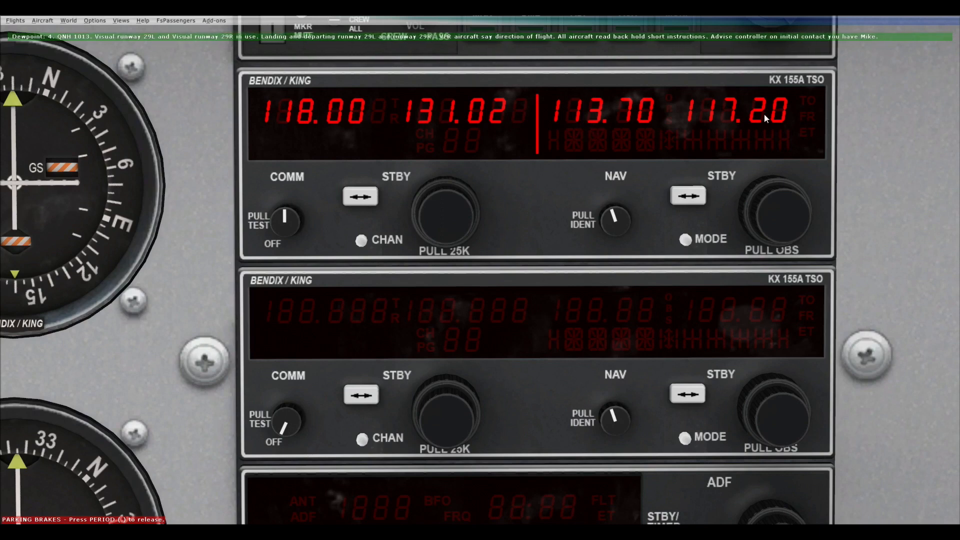
{"action": "left_click", "coordinate": [779, 214]}
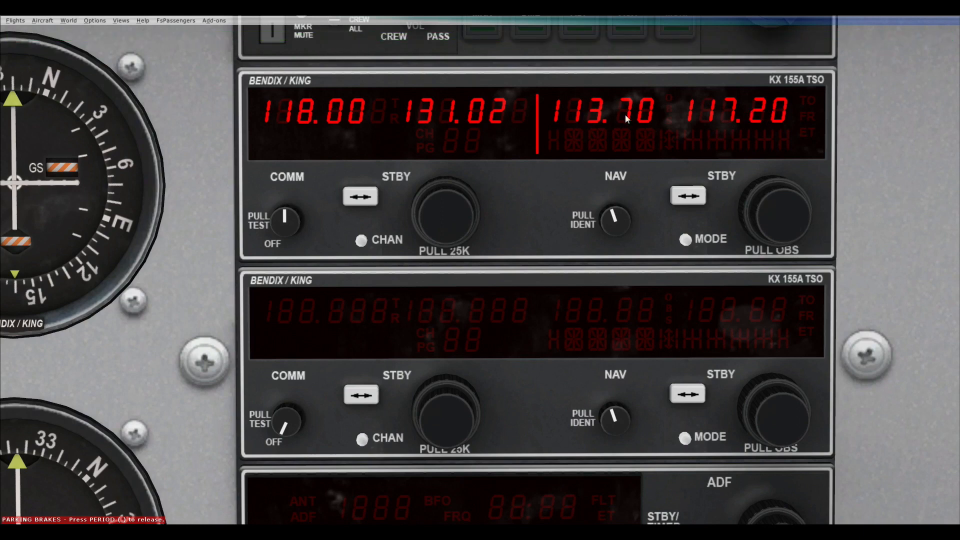
{"action": "left_click", "coordinate": [770, 211]}
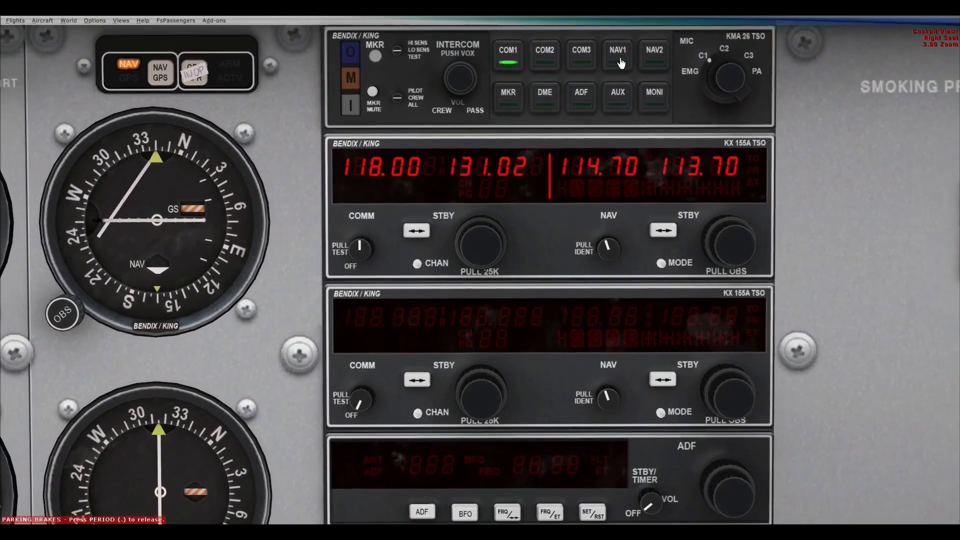
Step: Select NAV1 on the audio panel and change the nav radio's right readout
{"action": "left_click", "coordinate": [616, 54]}
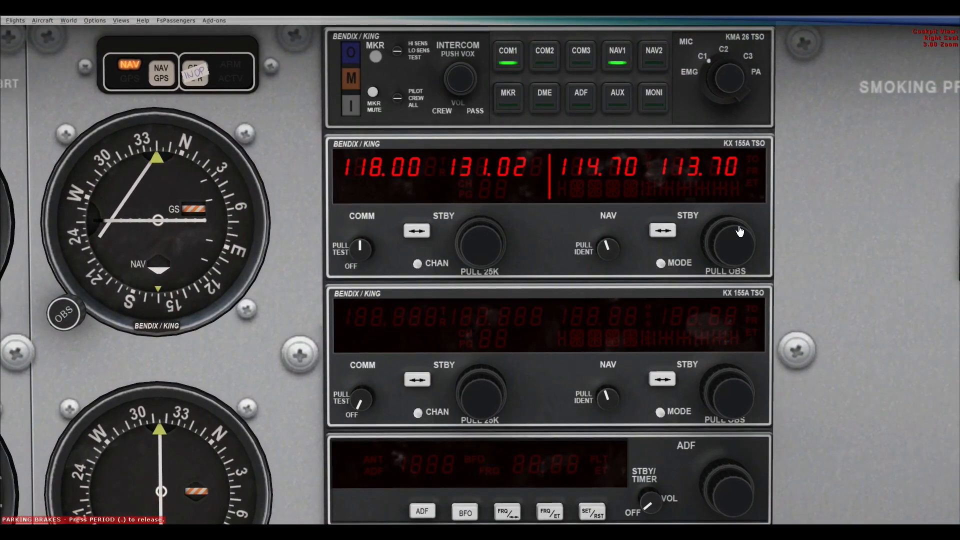
{"action": "mouse_move", "coordinate": [635, 193]}
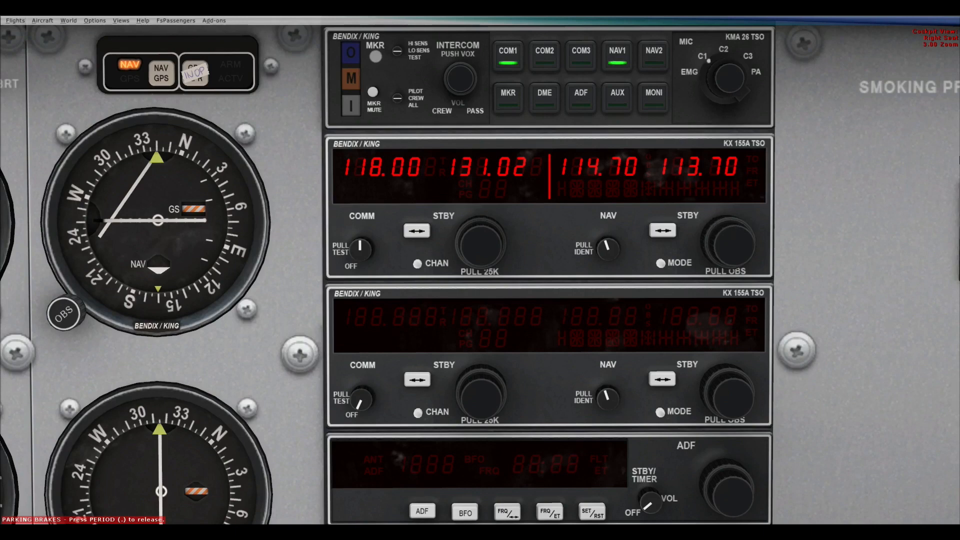
{"action": "mouse_move", "coordinate": [596, 46]}
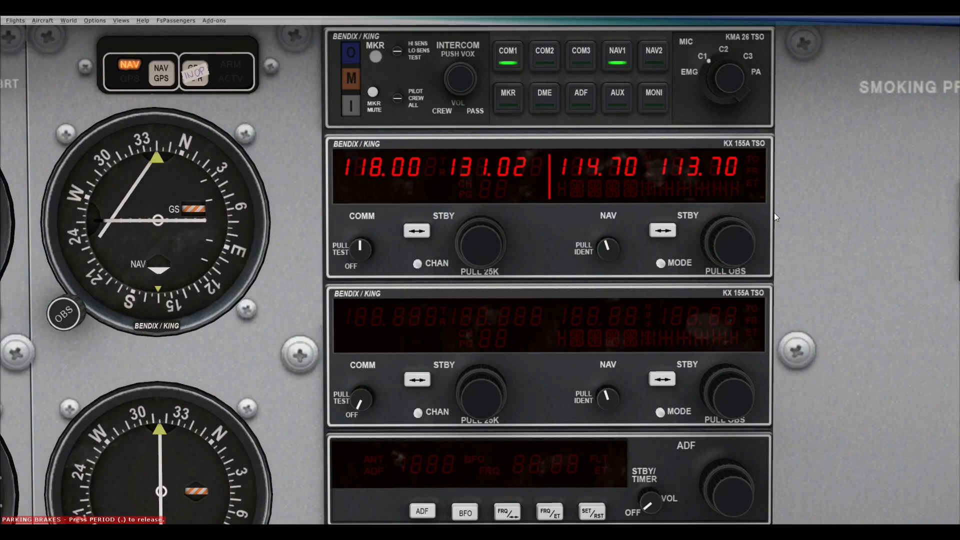
{"action": "mouse_move", "coordinate": [583, 198]}
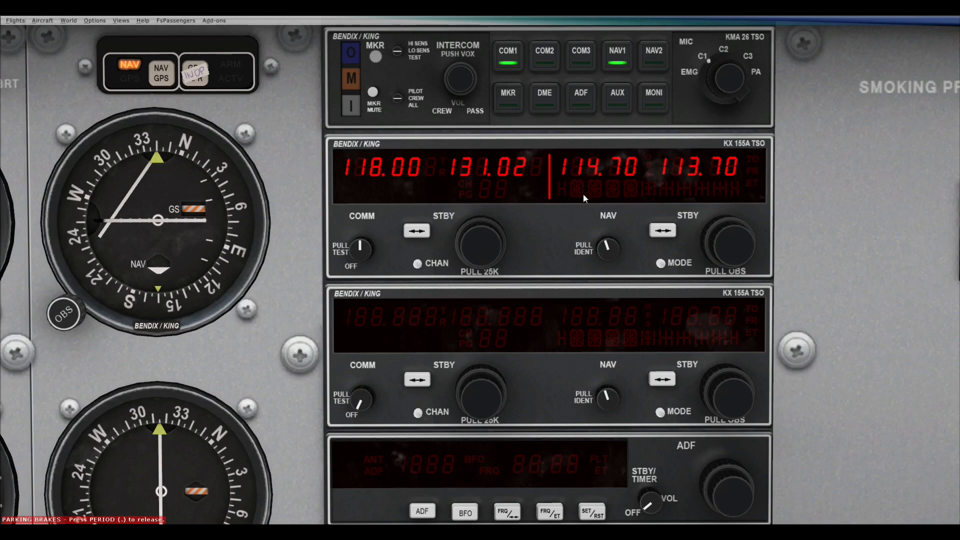
{"action": "mouse_move", "coordinate": [707, 274]}
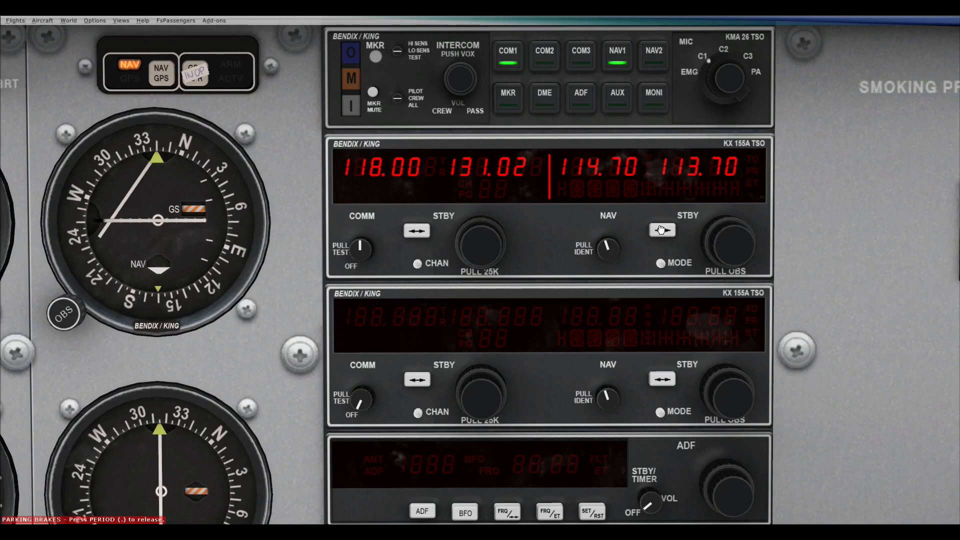
{"action": "left_click", "coordinate": [661, 230]}
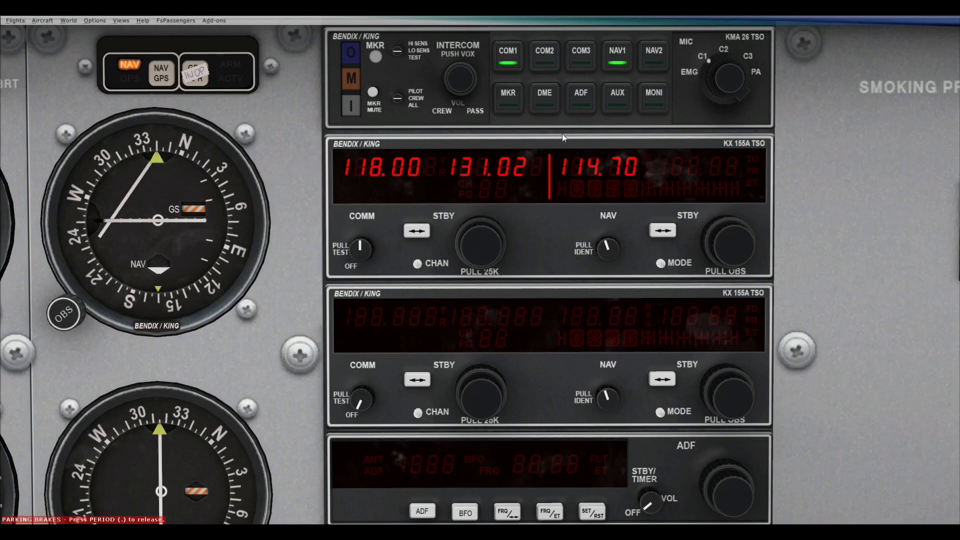
{"action": "mouse_move", "coordinate": [661, 230]}
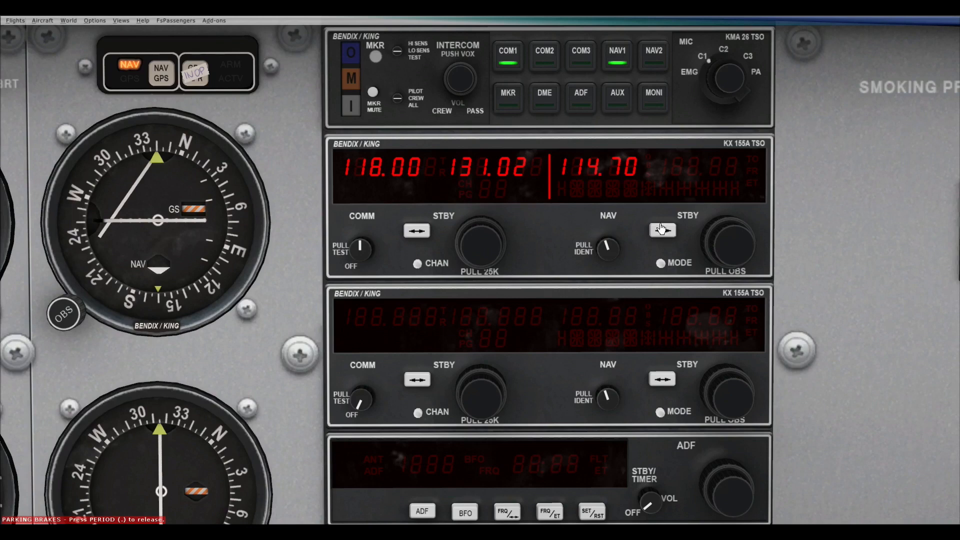
Step: Switch NAV 1's standby window to CDI mode showing course 110 with a deviation bar
{"action": "left_click", "coordinate": [662, 230]}
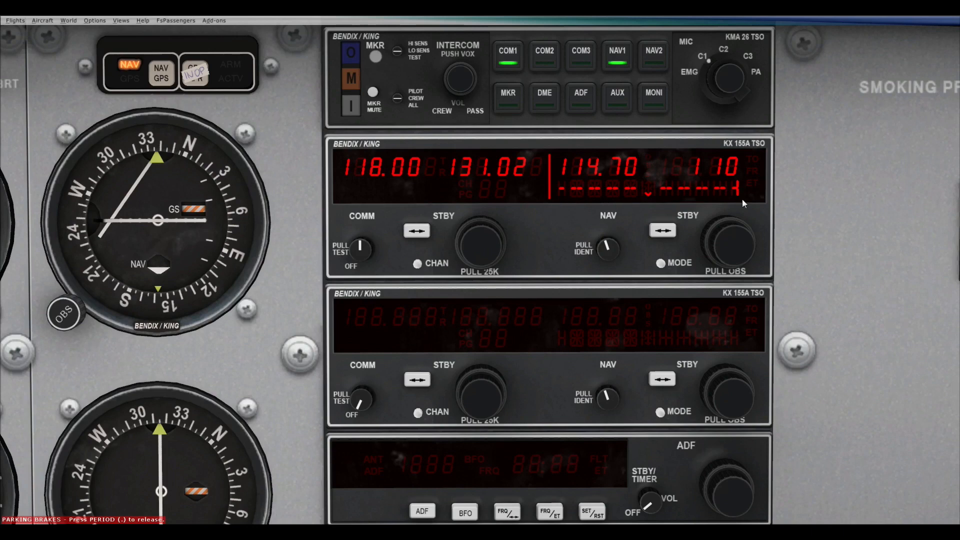
Step: Adjust the nav radio course and rotate the HSI course pointer to about 020
{"action": "left_click", "coordinate": [727, 245]}
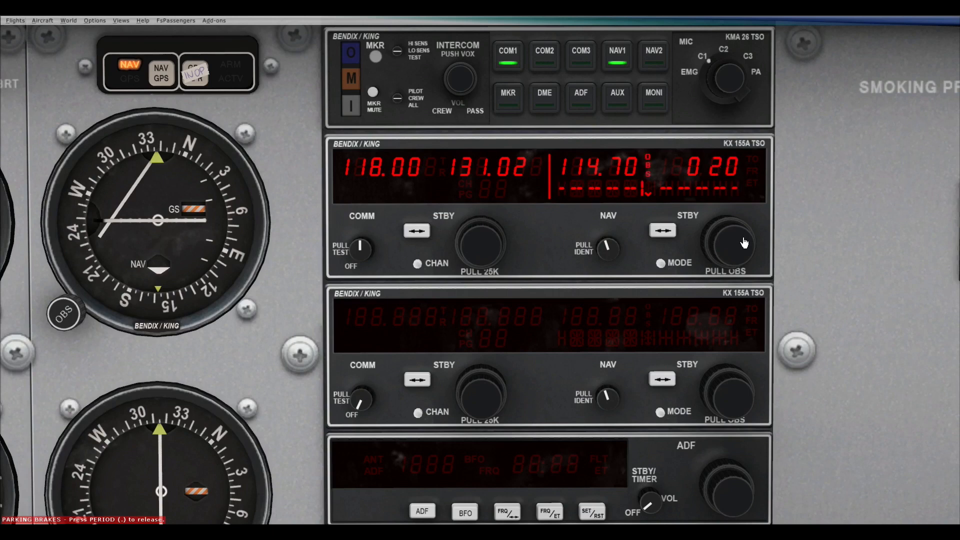
{"action": "left_click", "coordinate": [729, 245]}
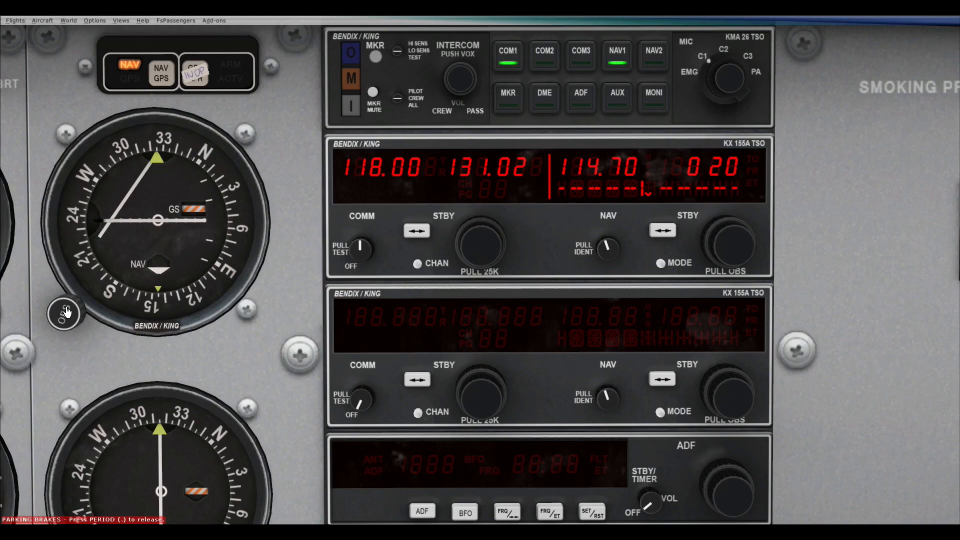
{"action": "left_click", "coordinate": [64, 313]}
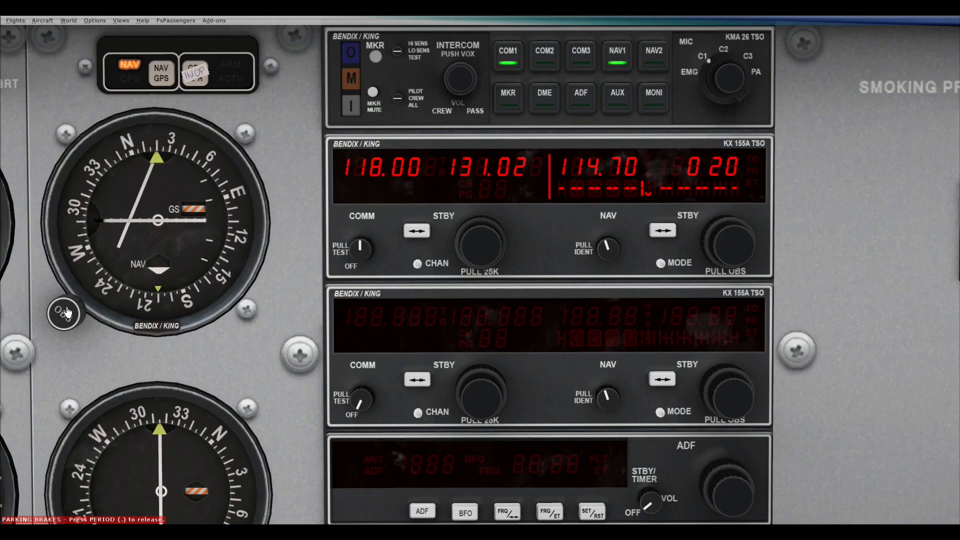
{"action": "left_click", "coordinate": [63, 313]}
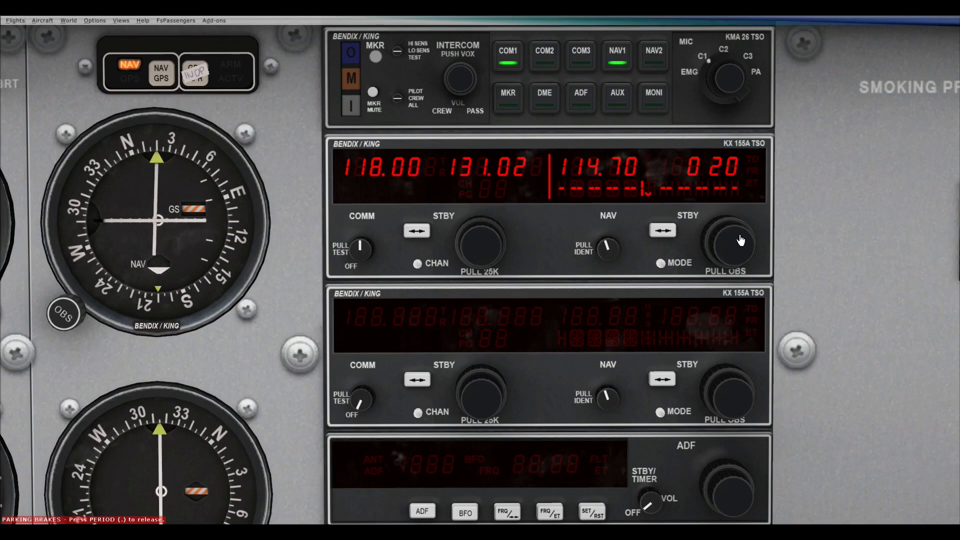
Step: Turn the KX 155A OBS until the CDI centres and the radial reads 200
{"action": "left_click", "coordinate": [732, 245]}
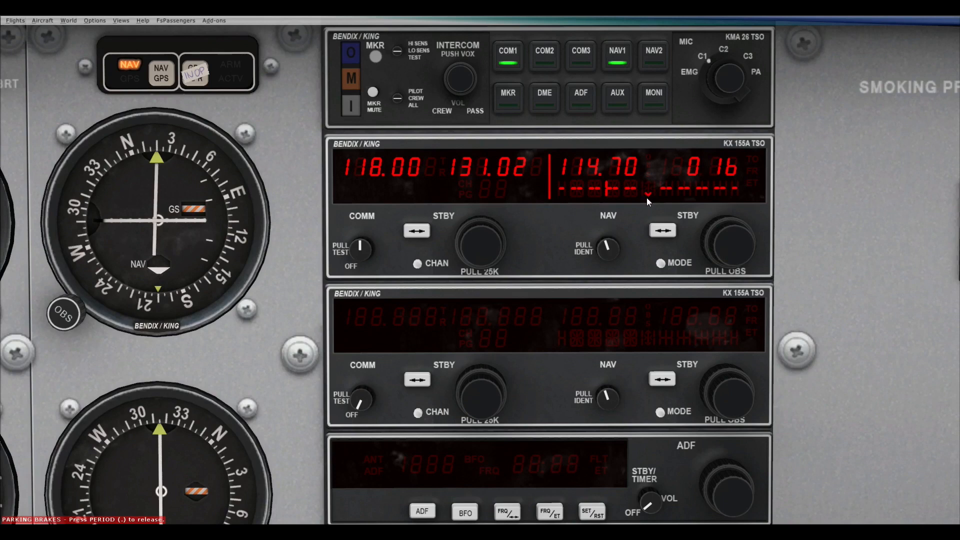
{"action": "left_click", "coordinate": [729, 244]}
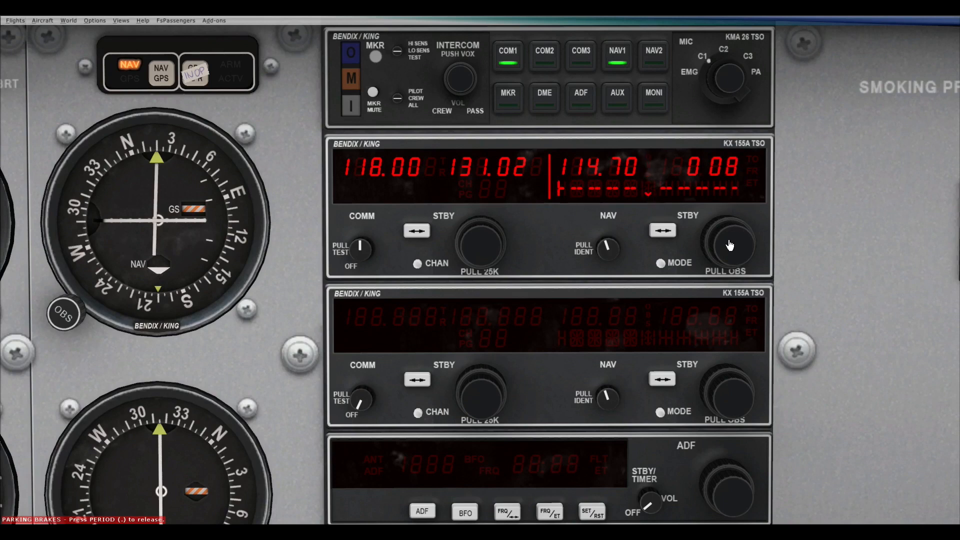
{"action": "left_click", "coordinate": [730, 243]}
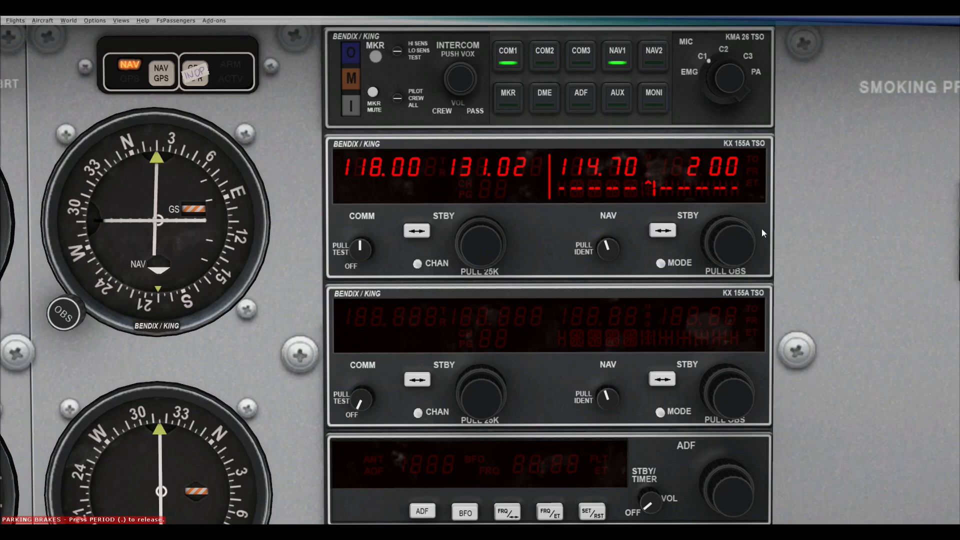
{"action": "mouse_move", "coordinate": [541, 263]}
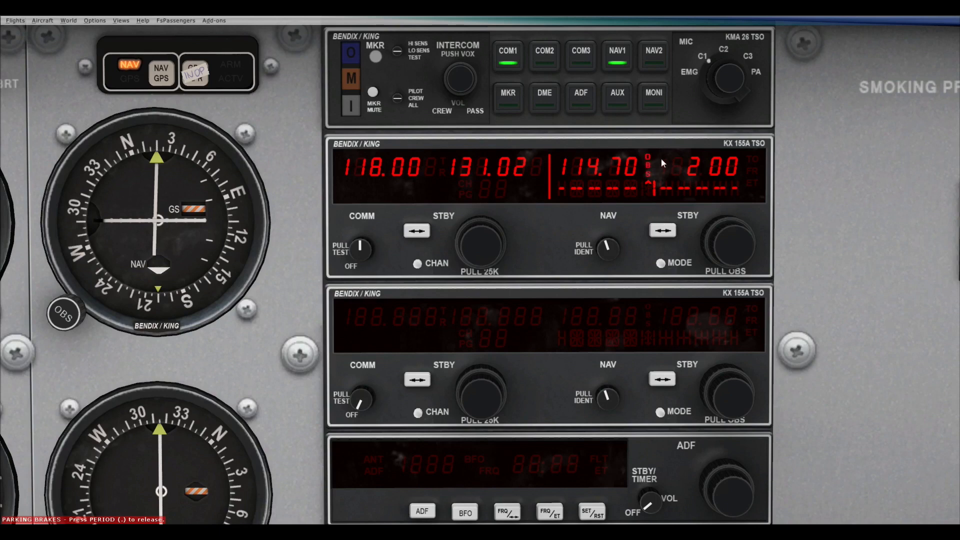
{"action": "mouse_move", "coordinate": [655, 193]}
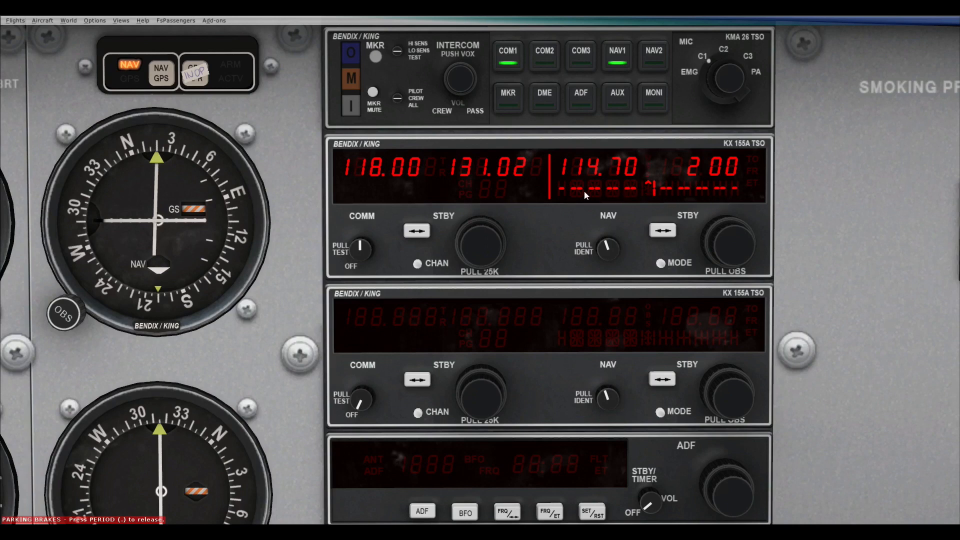
Step: Show the 200 TO radial, tune NAV 1 to 110.70 for a FLAG, then back to 114.70
{"action": "left_click", "coordinate": [660, 263]}
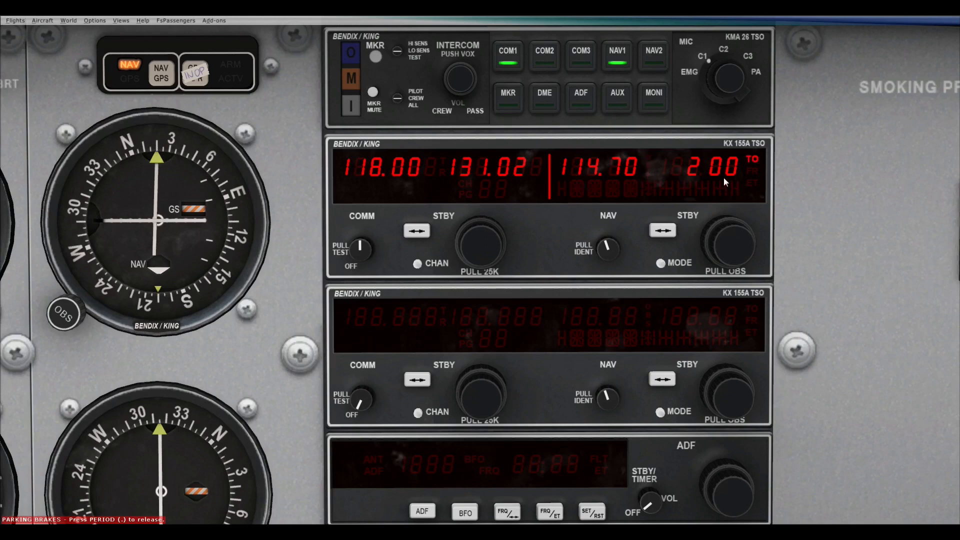
{"action": "mouse_move", "coordinate": [675, 182]}
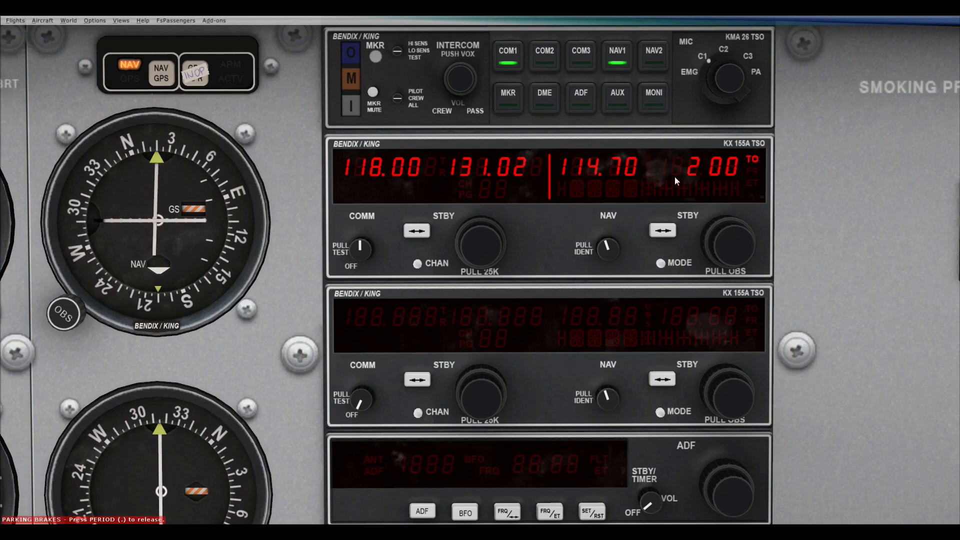
{"action": "mouse_move", "coordinate": [729, 241]}
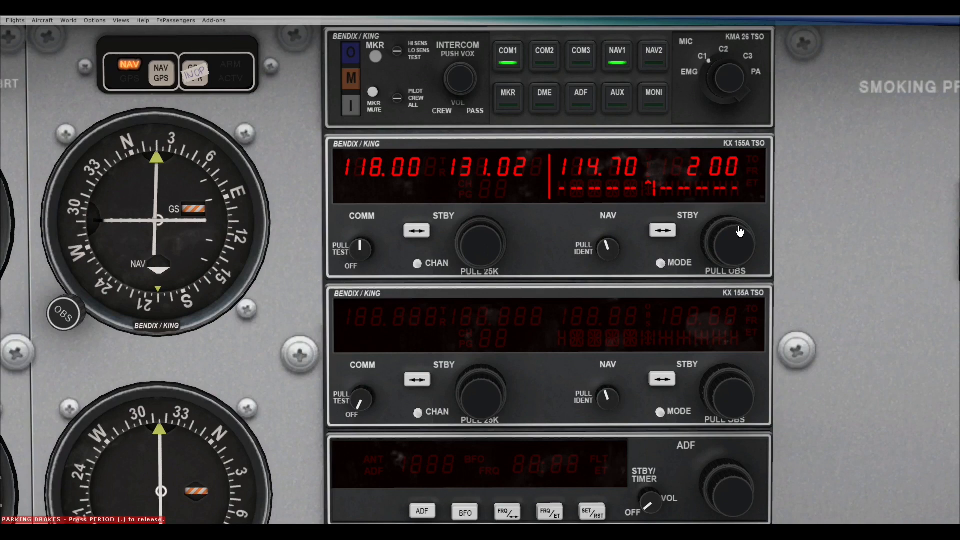
{"action": "left_click", "coordinate": [732, 243]}
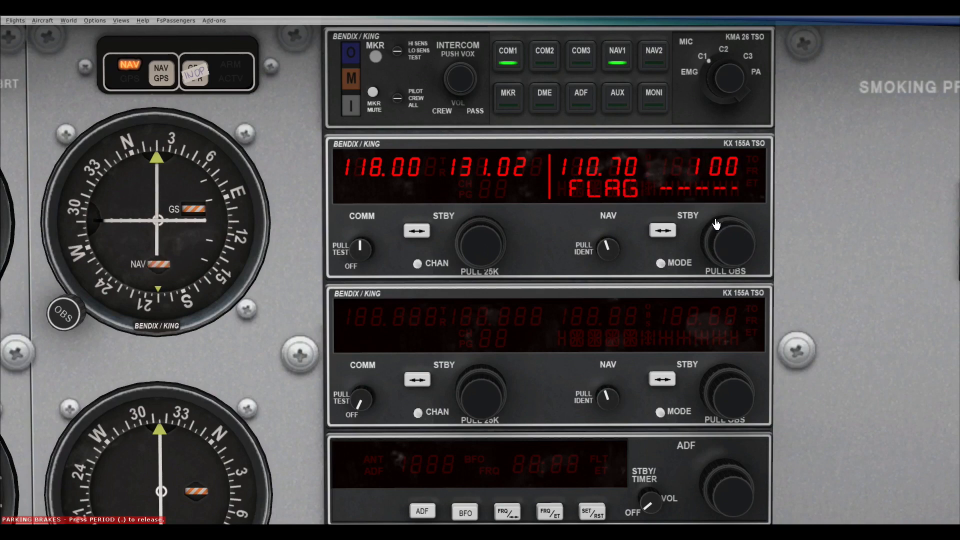
{"action": "left_click", "coordinate": [728, 242]}
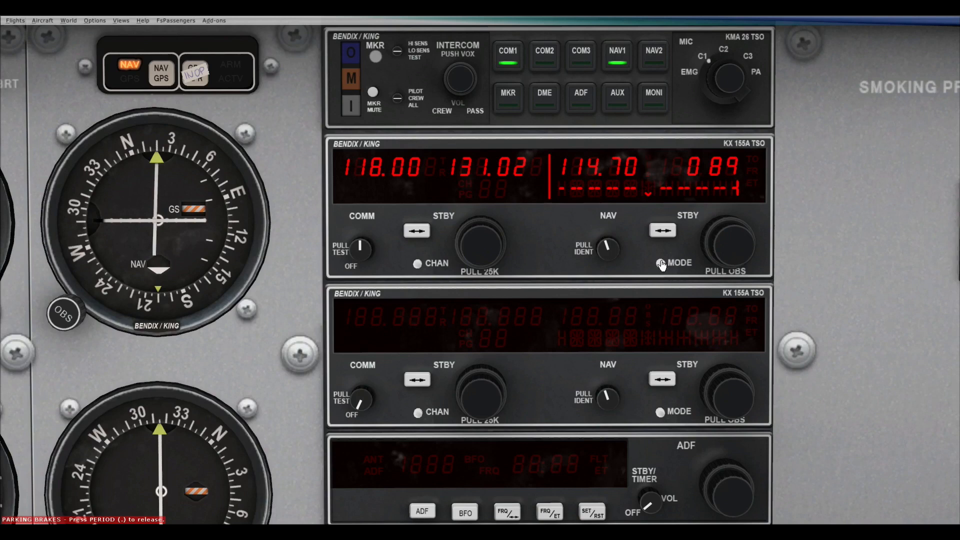
Step: Switch NAV 1's display to the 020 FROM radial readout
{"action": "left_click", "coordinate": [679, 262]}
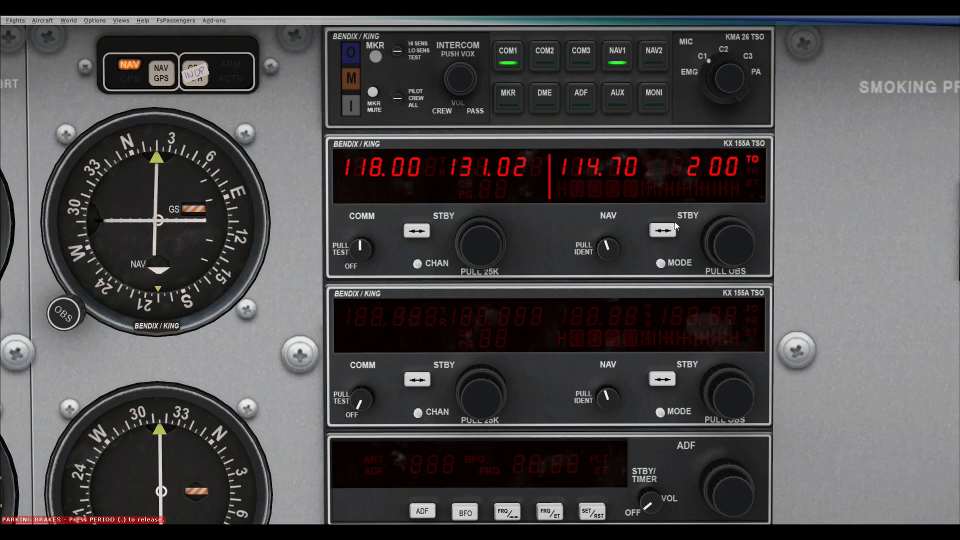
{"action": "mouse_move", "coordinate": [768, 161]}
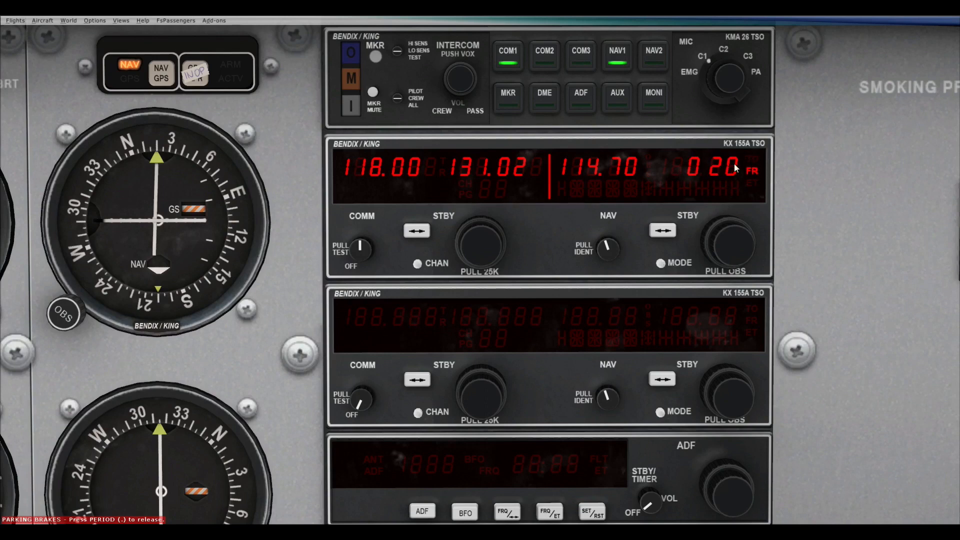
{"action": "mouse_move", "coordinate": [687, 198]}
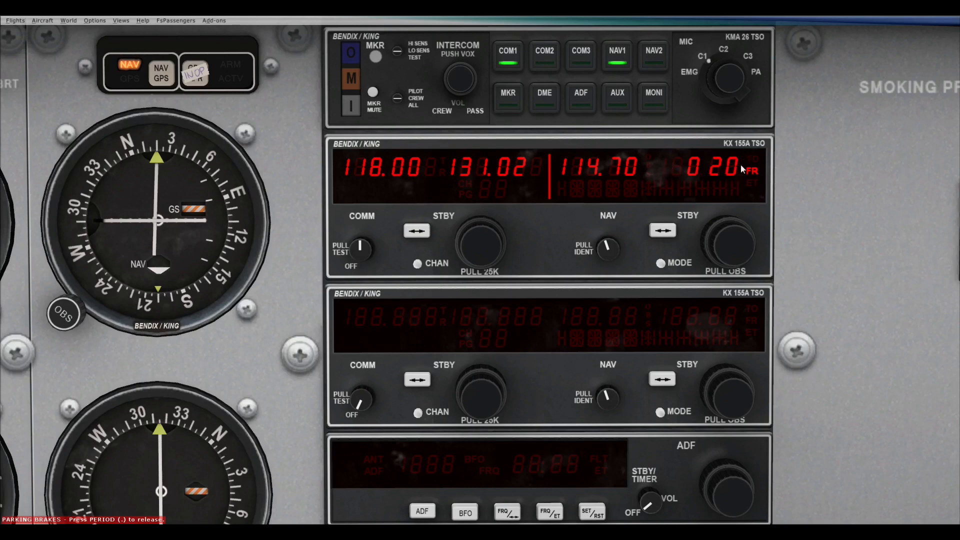
{"action": "mouse_move", "coordinate": [716, 141]}
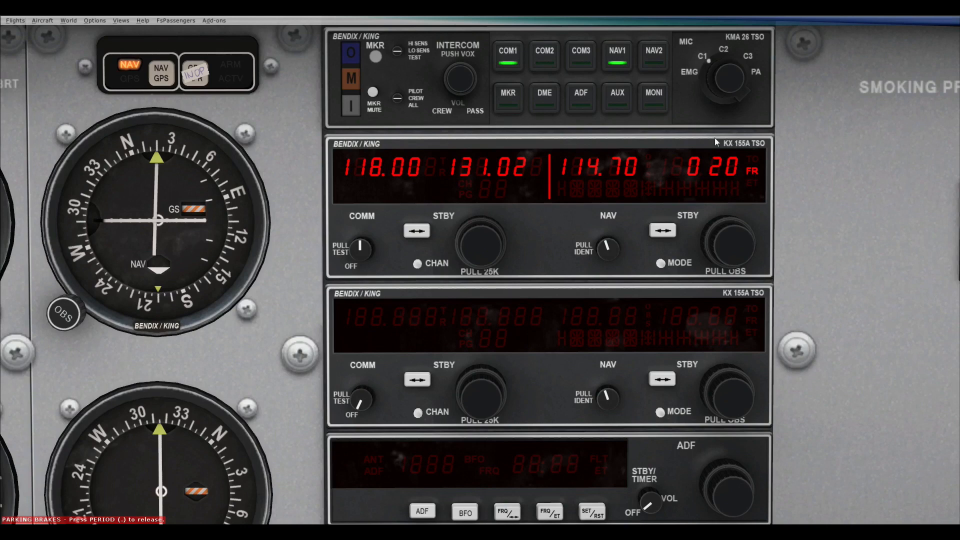
{"action": "mouse_move", "coordinate": [715, 187]}
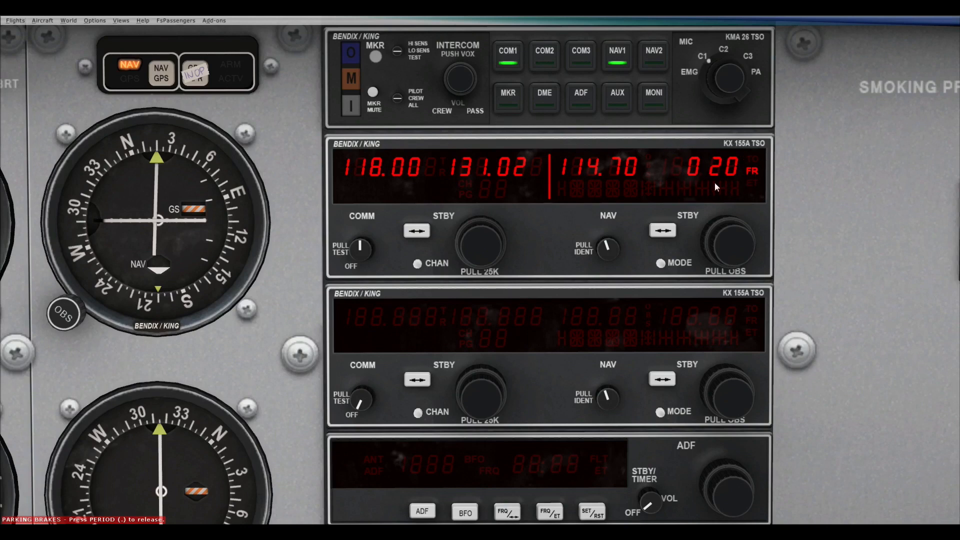
{"action": "mouse_move", "coordinate": [767, 162]}
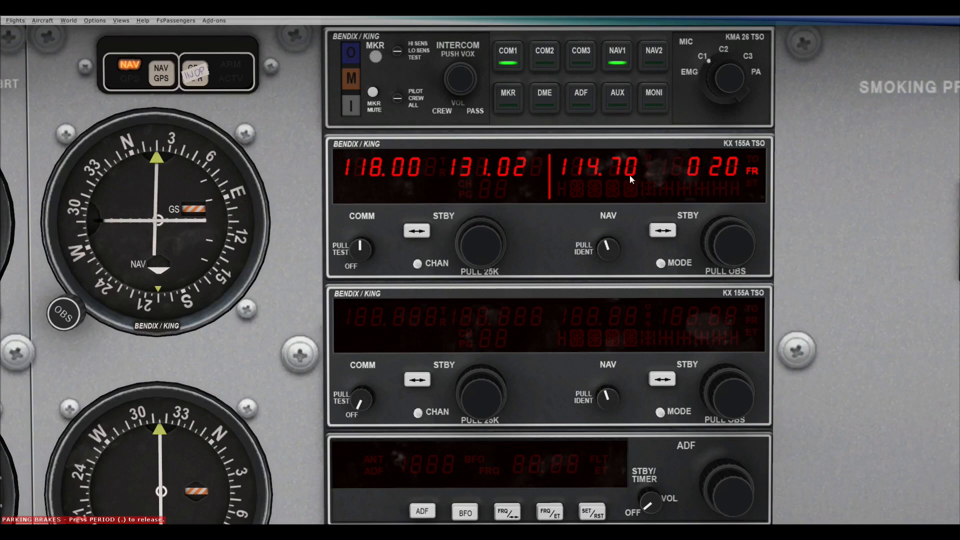
{"action": "mouse_move", "coordinate": [756, 142]}
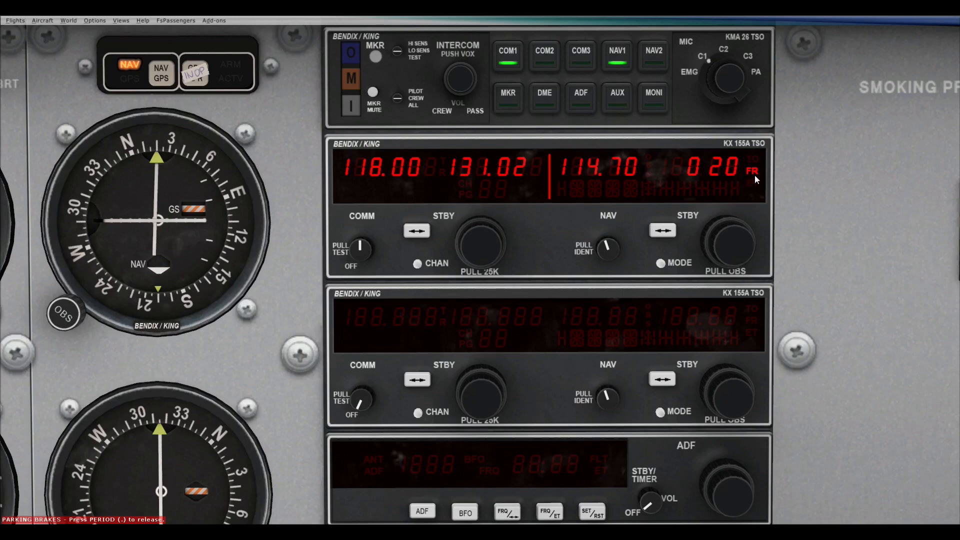
{"action": "mouse_move", "coordinate": [745, 319]}
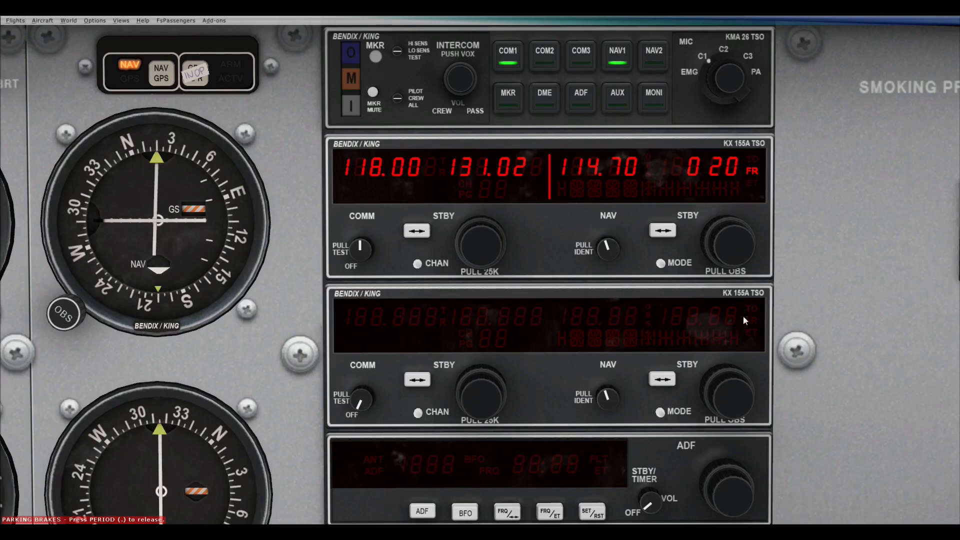
{"action": "mouse_move", "coordinate": [726, 340]}
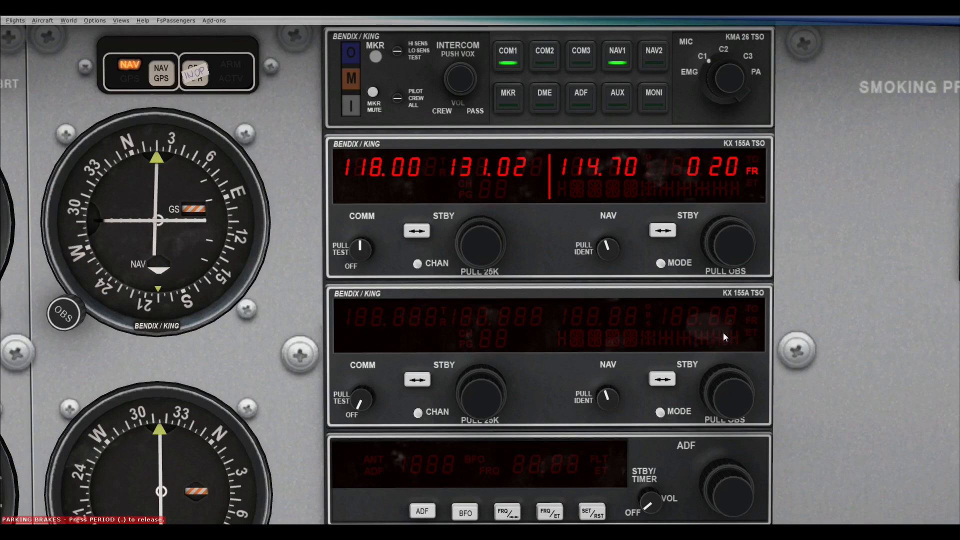
{"action": "mouse_move", "coordinate": [676, 290]}
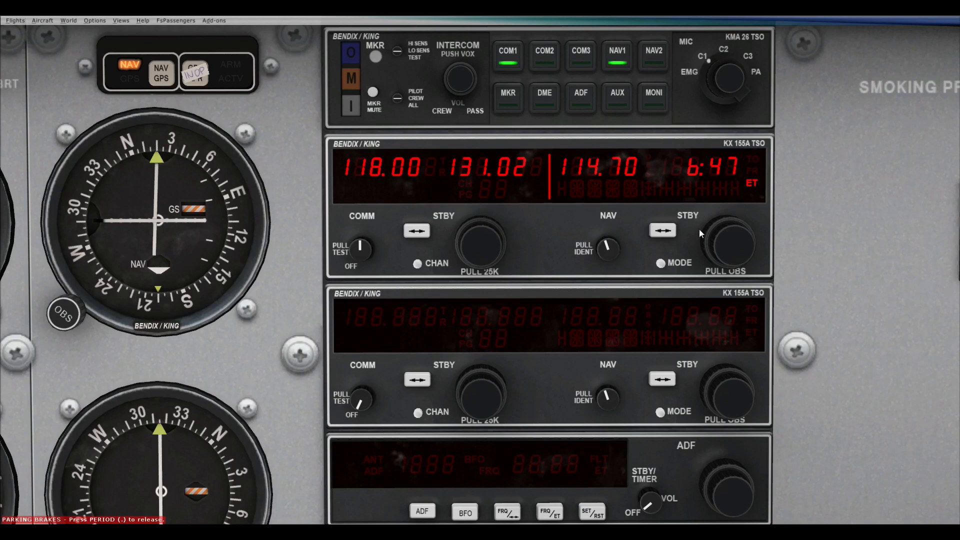
Step: Reset the NAV elapsed timer to zero, then restore the 113.70 standby beside 114.70 active
{"action": "left_click", "coordinate": [358, 247]}
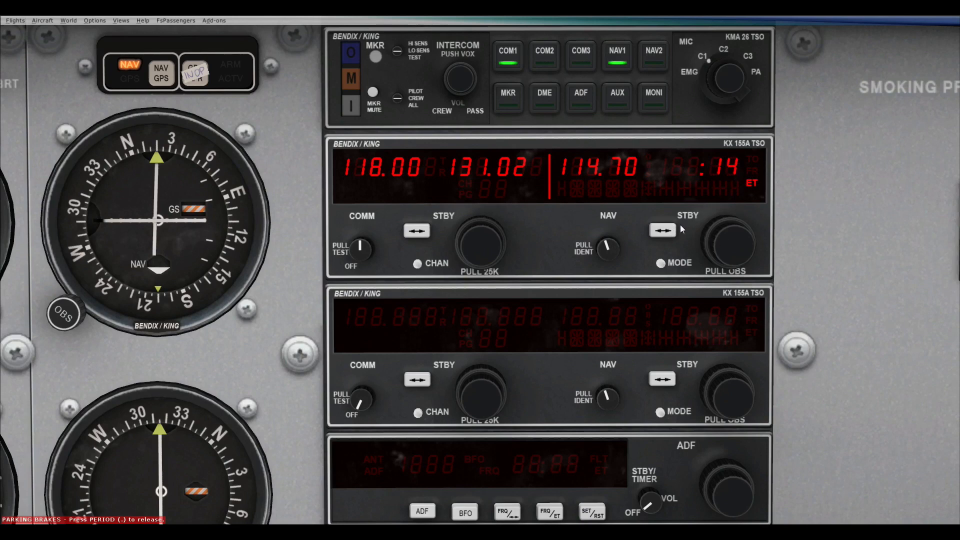
{"action": "mouse_move", "coordinate": [772, 190]}
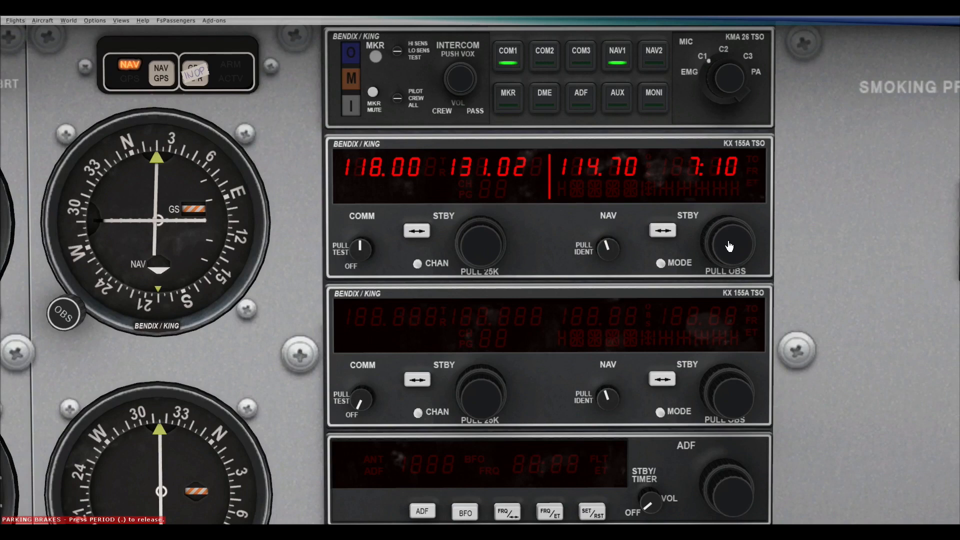
{"action": "left_click", "coordinate": [662, 231]}
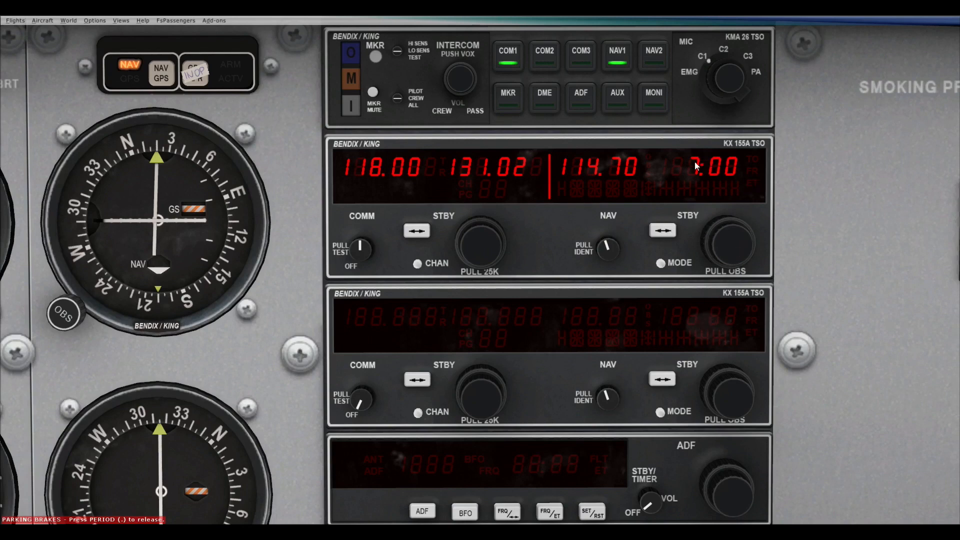
{"action": "left_click", "coordinate": [663, 230]}
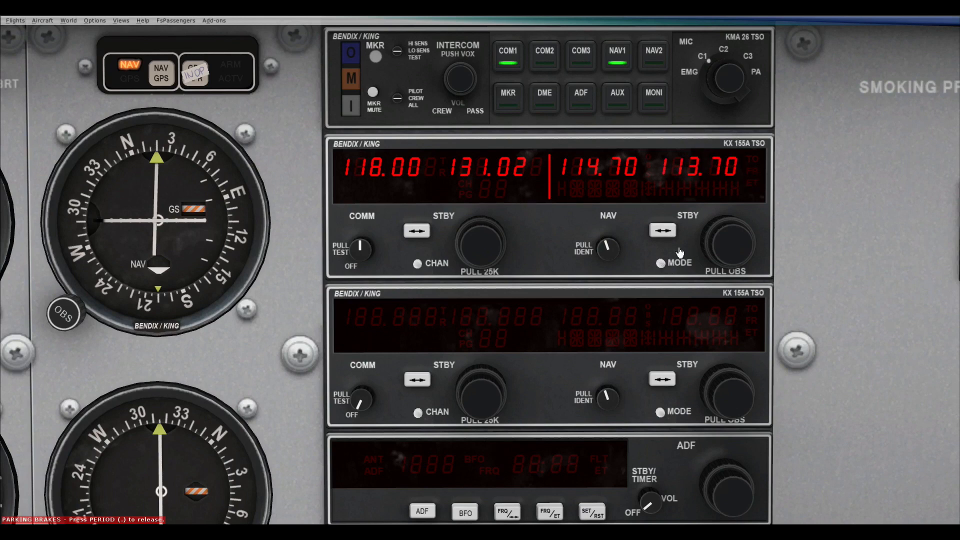
{"action": "mouse_move", "coordinate": [372, 251]}
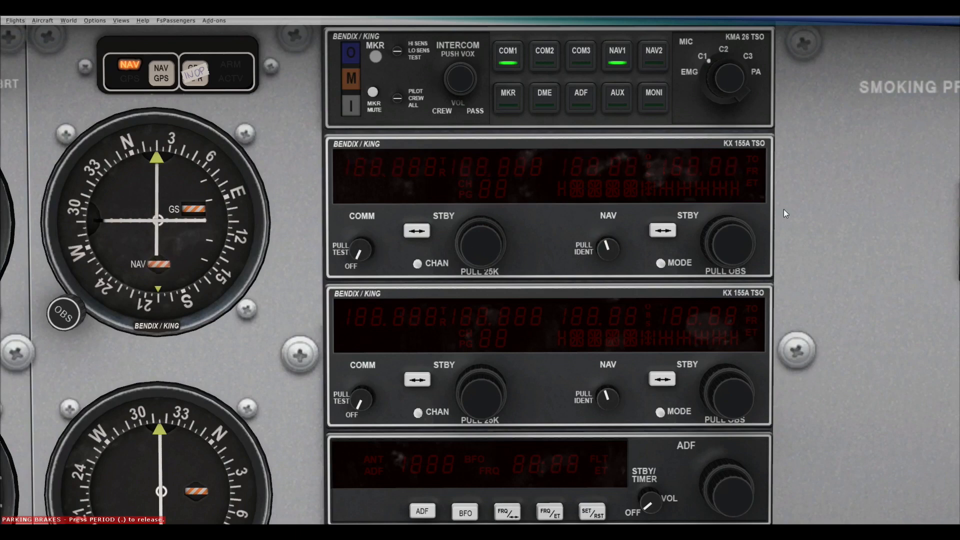
Step: Bring the KT 76C into view with code 0123 and turn its mode knob to TST
{"action": "scroll", "scroll_direction": "down", "scroll_amount": 3}
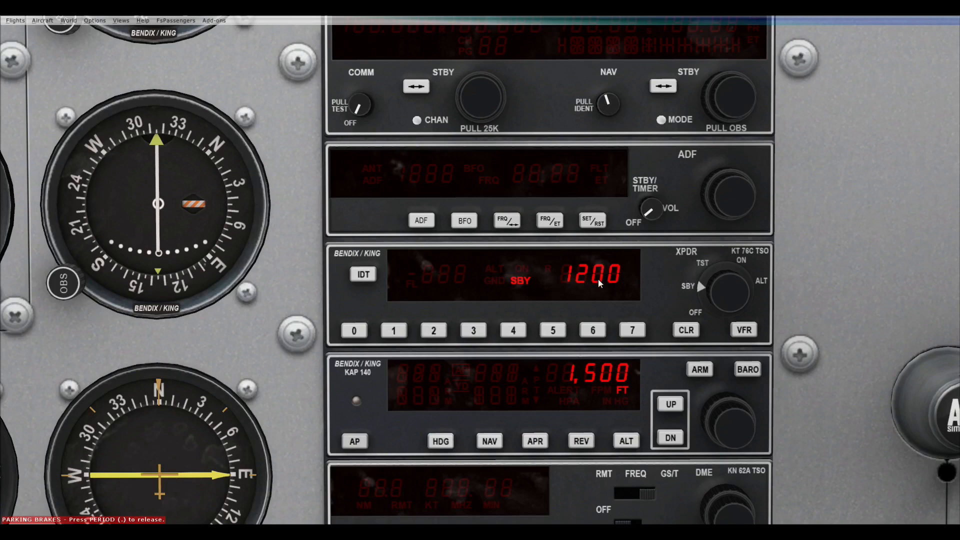
{"action": "mouse_move", "coordinate": [627, 263]}
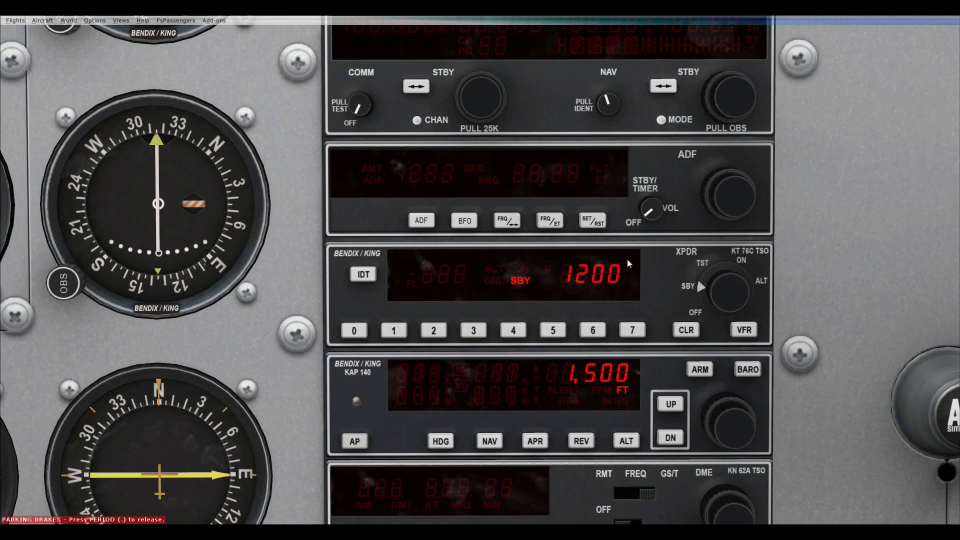
{"action": "mouse_move", "coordinate": [625, 279]}
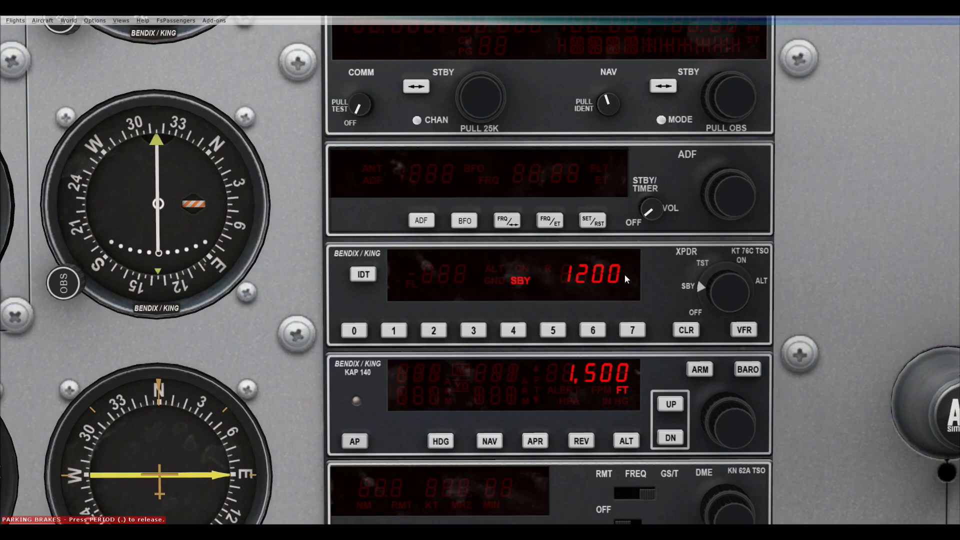
{"action": "mouse_move", "coordinate": [704, 311]}
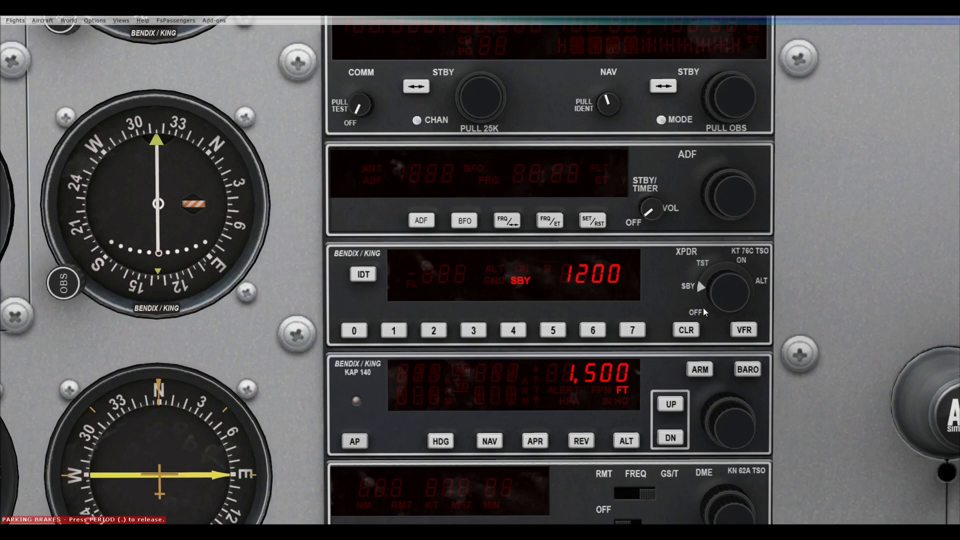
{"action": "mouse_move", "coordinate": [514, 299]}
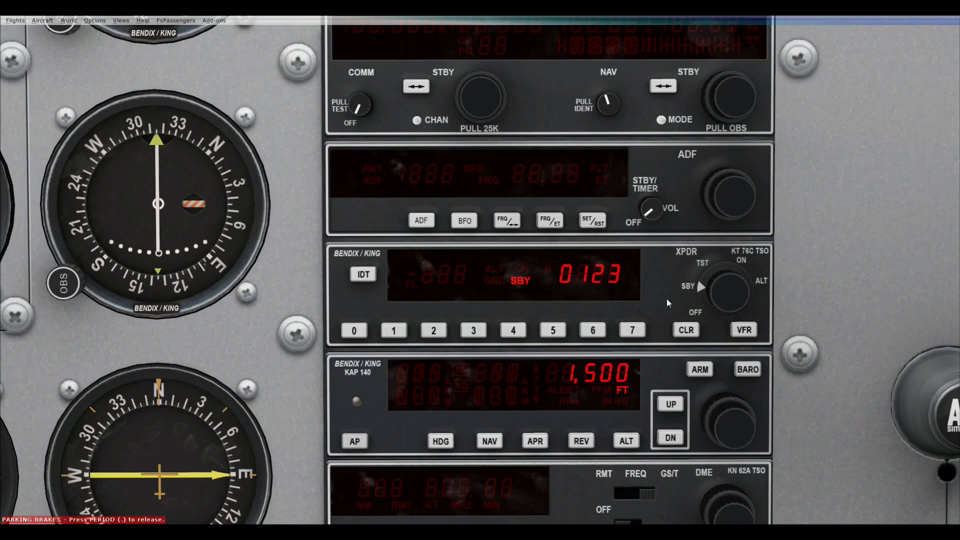
{"action": "left_click", "coordinate": [728, 288]}
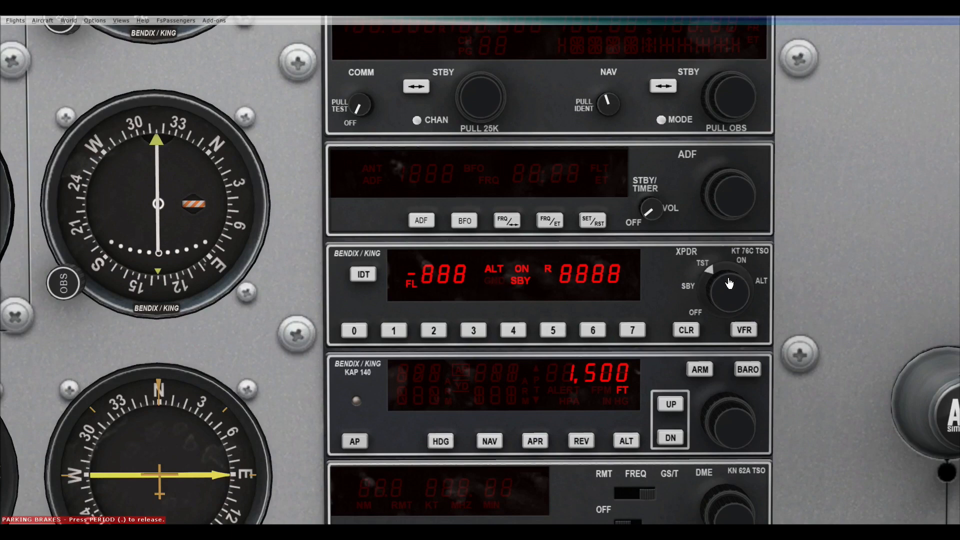
Step: Turn the transponder to ON then ALT and squawk the VFR code 7000
{"action": "left_click", "coordinate": [729, 288]}
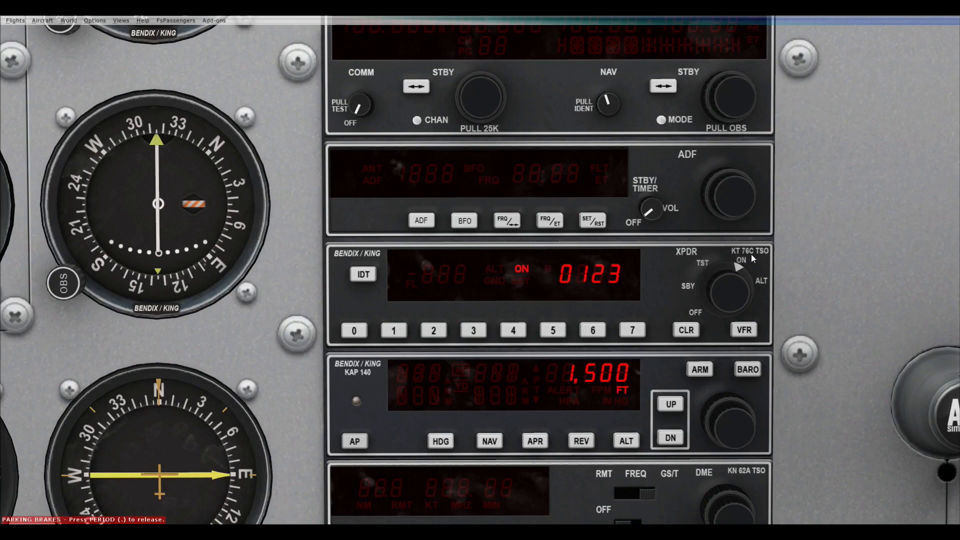
{"action": "mouse_move", "coordinate": [737, 292]}
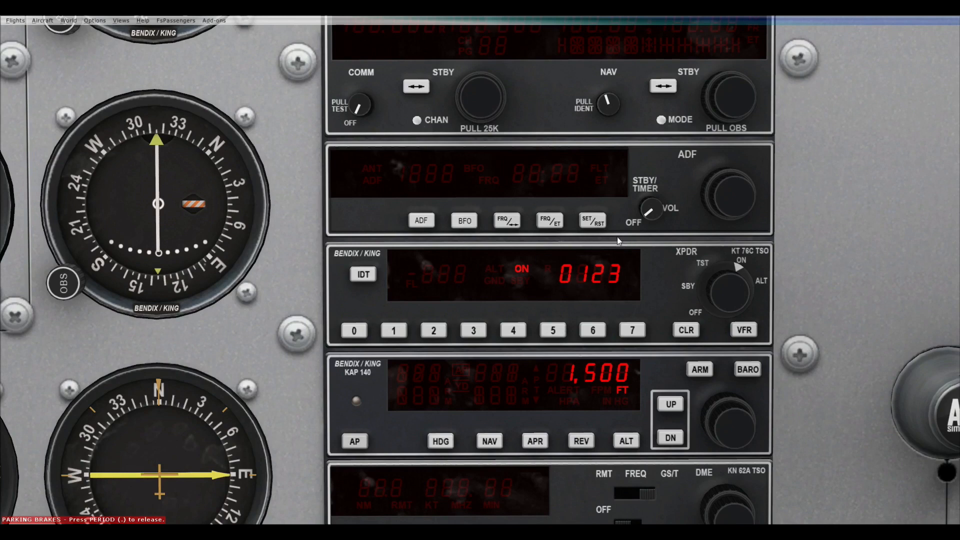
{"action": "mouse_move", "coordinate": [624, 277]}
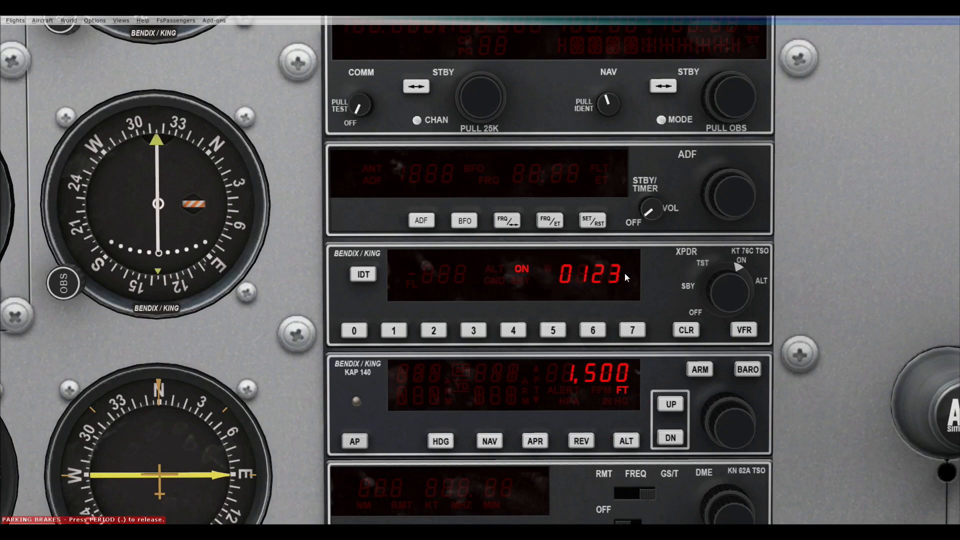
{"action": "mouse_move", "coordinate": [582, 300]}
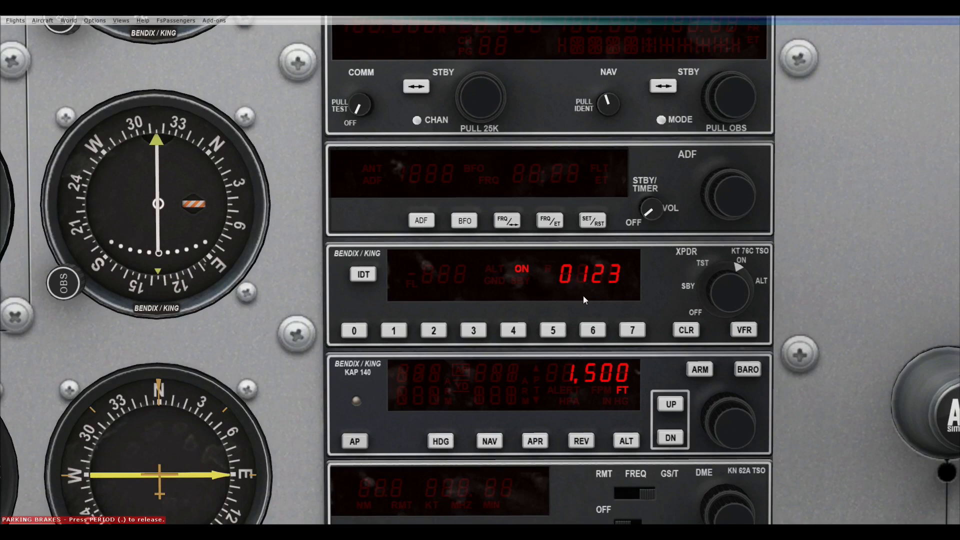
{"action": "mouse_move", "coordinate": [639, 266]}
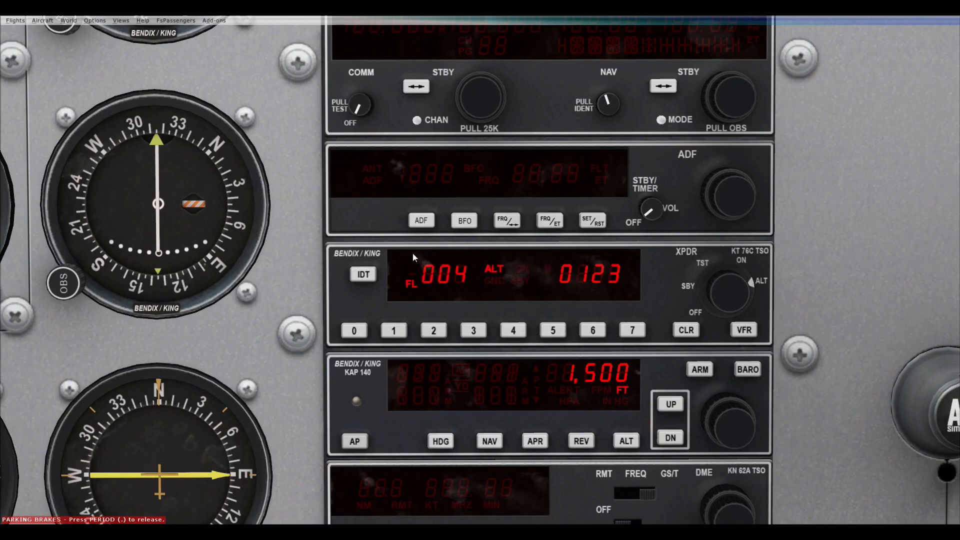
{"action": "mouse_move", "coordinate": [510, 291]}
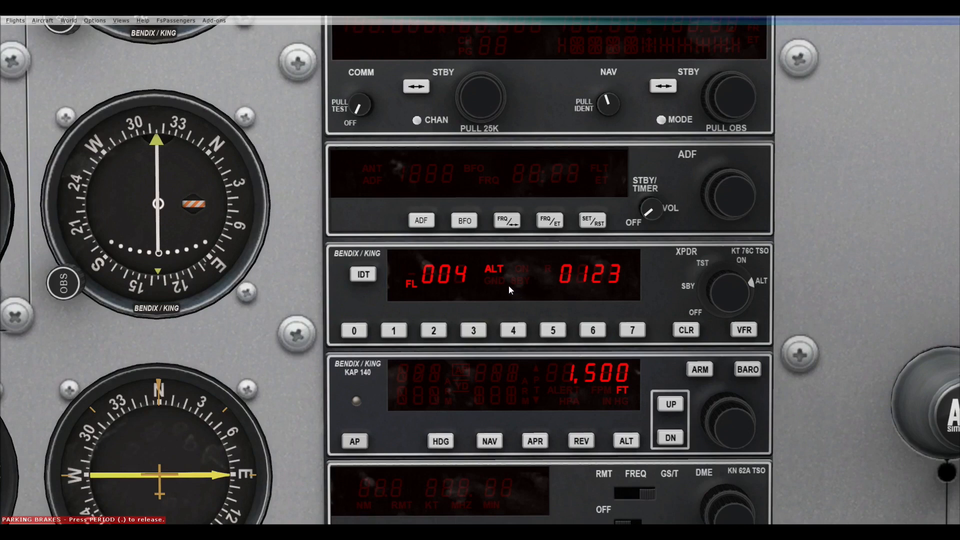
{"action": "mouse_move", "coordinate": [496, 277]}
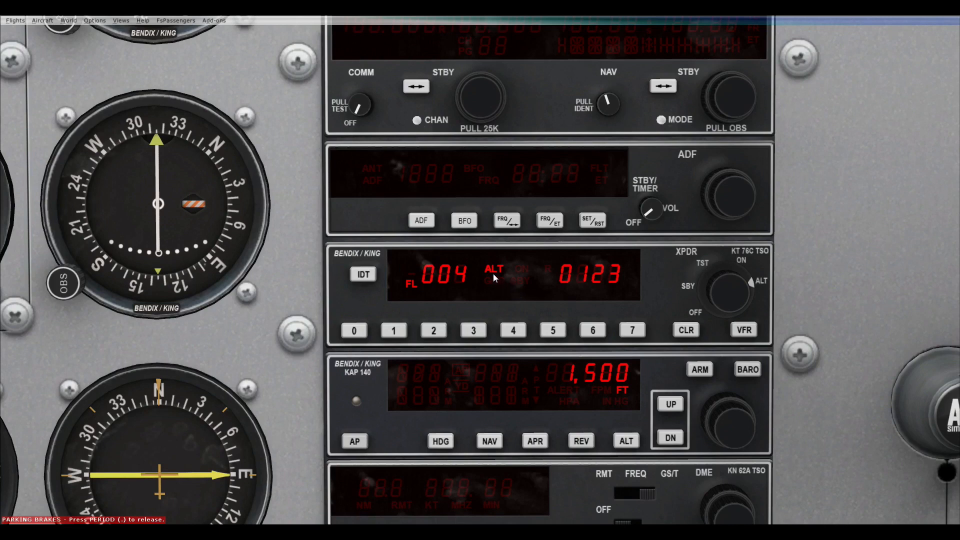
{"action": "mouse_move", "coordinate": [449, 249]}
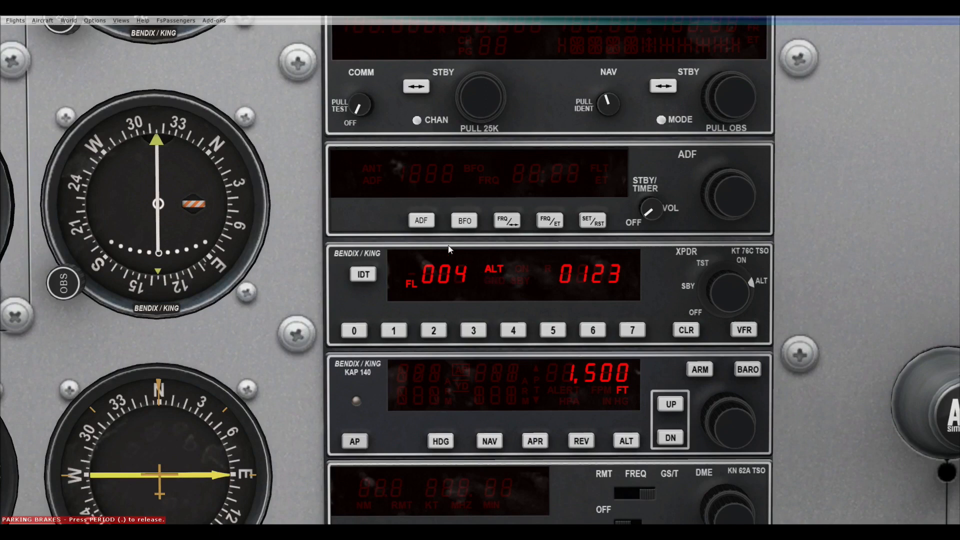
{"action": "mouse_move", "coordinate": [477, 284]}
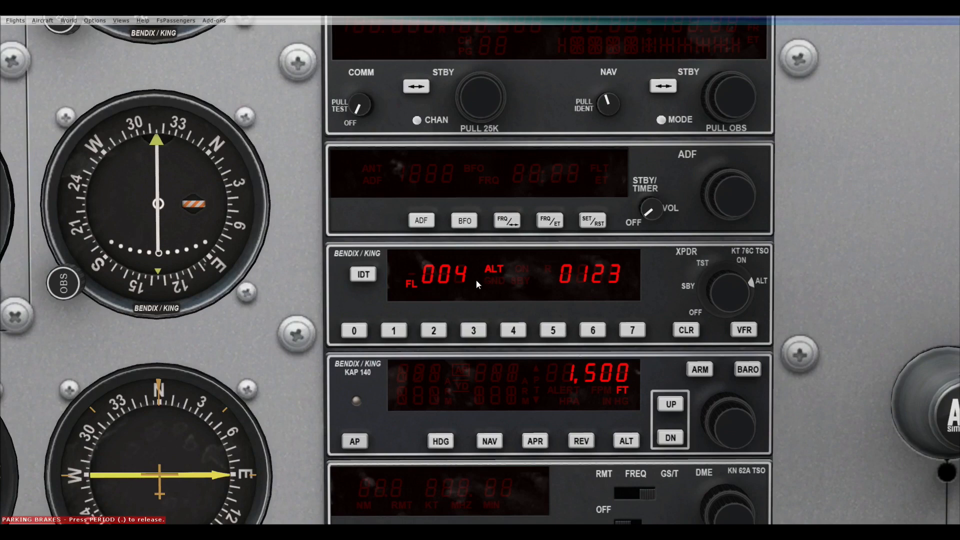
{"action": "mouse_move", "coordinate": [523, 291]}
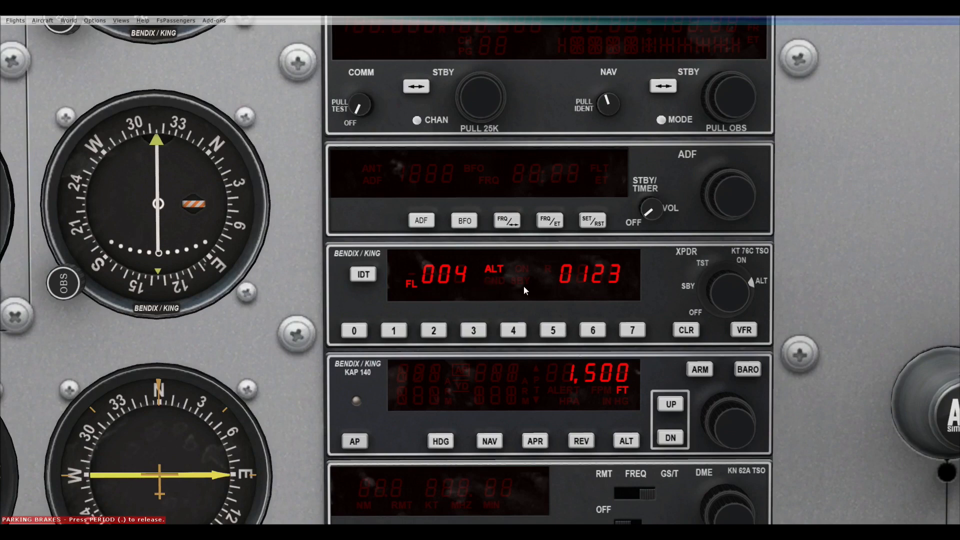
{"action": "mouse_move", "coordinate": [523, 304]}
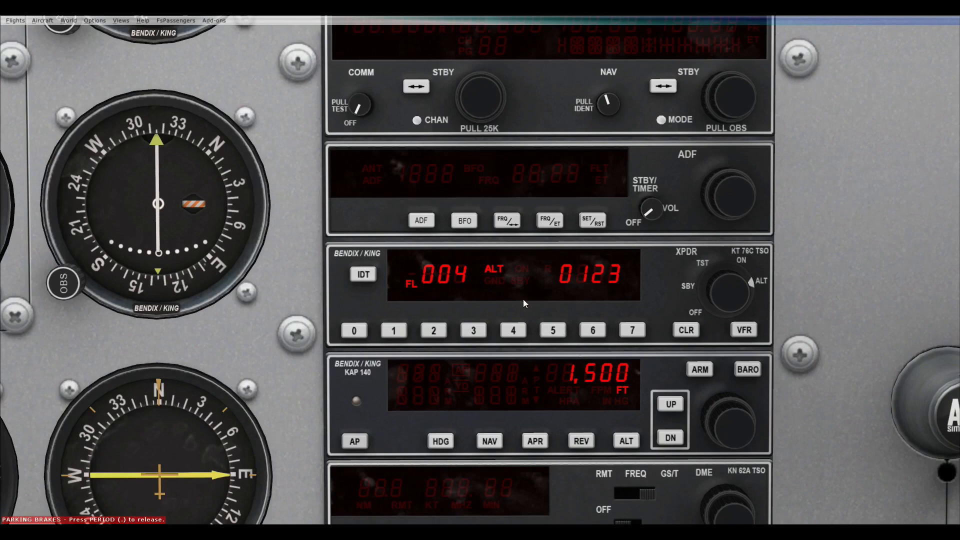
{"action": "mouse_move", "coordinate": [716, 294]}
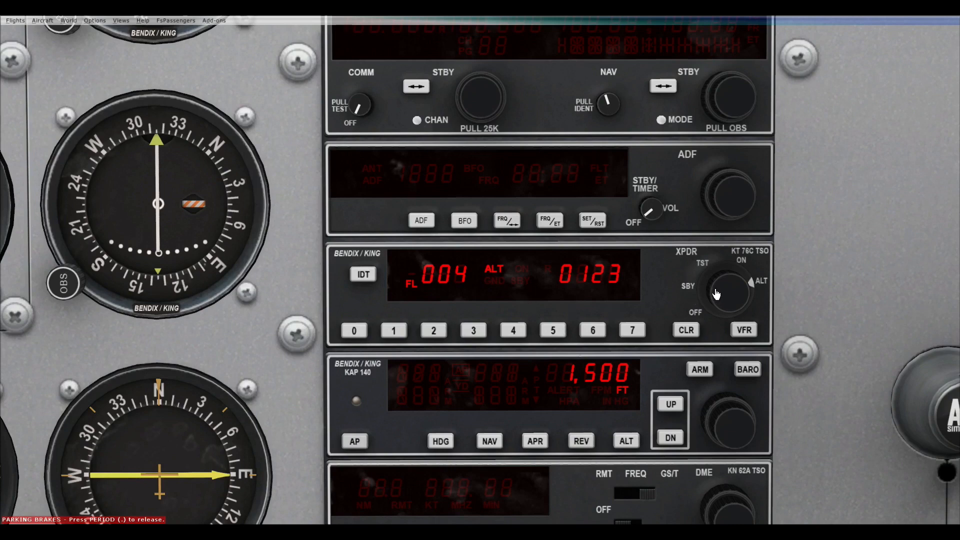
{"action": "mouse_move", "coordinate": [747, 324]}
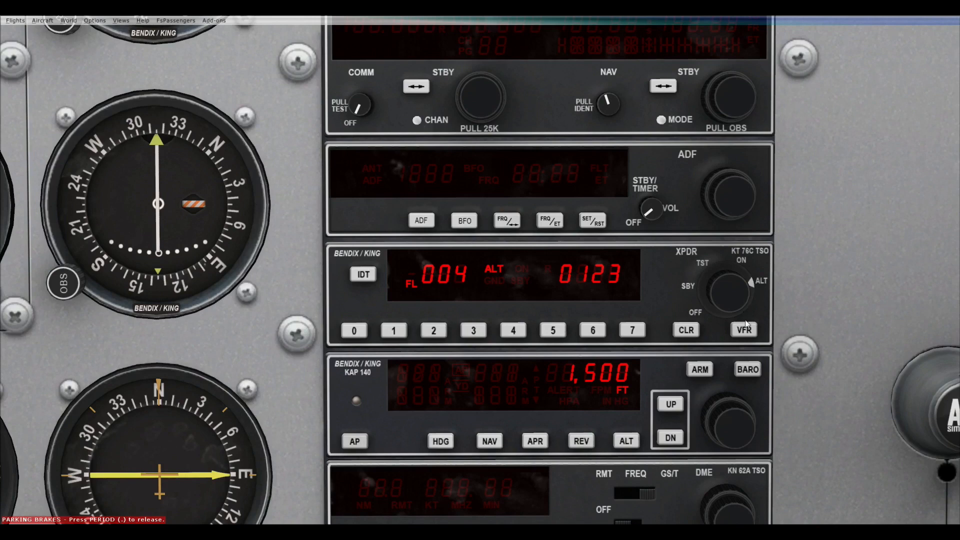
{"action": "left_click", "coordinate": [742, 330]}
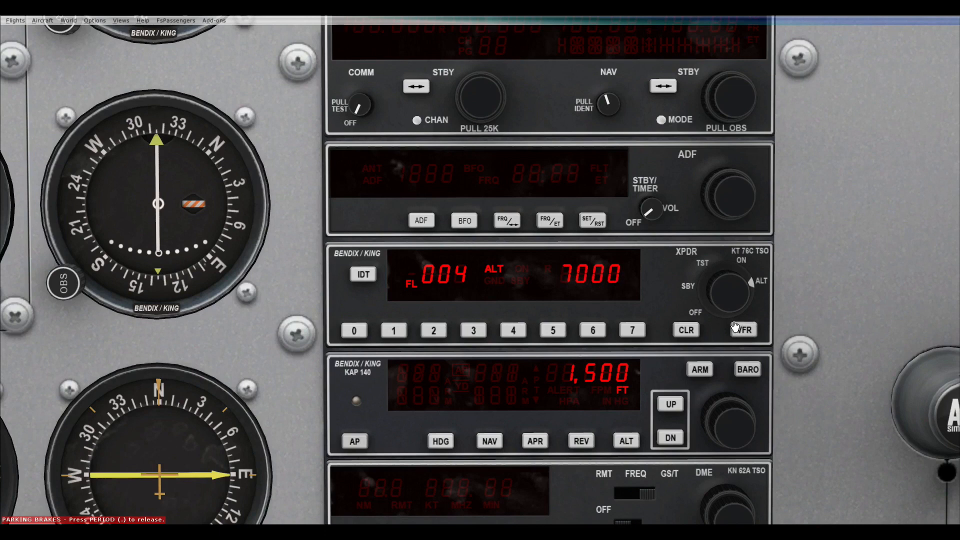
{"action": "left_click", "coordinate": [726, 285]}
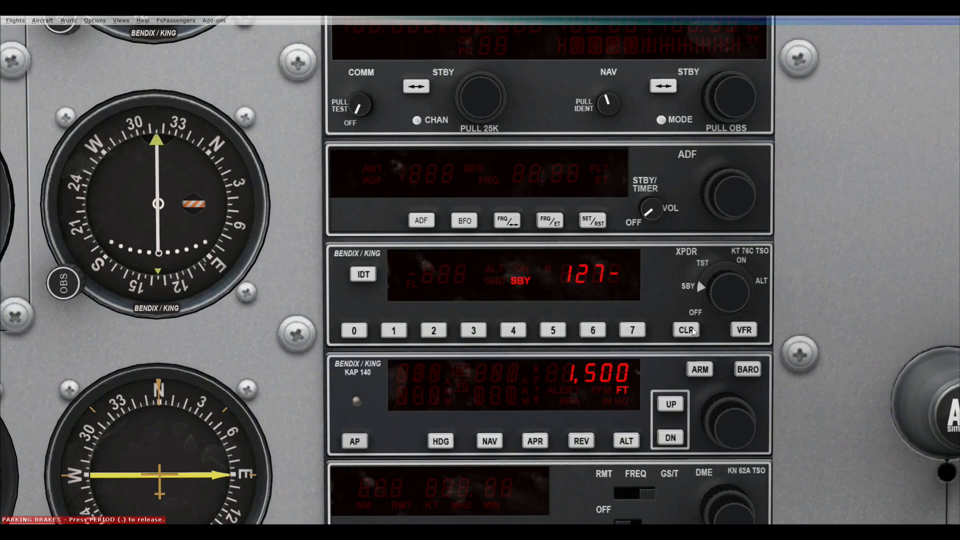
Step: Correct the code to 1200 with CLR, then turn the knob back through SBY to OFF
{"action": "left_click", "coordinate": [685, 330]}
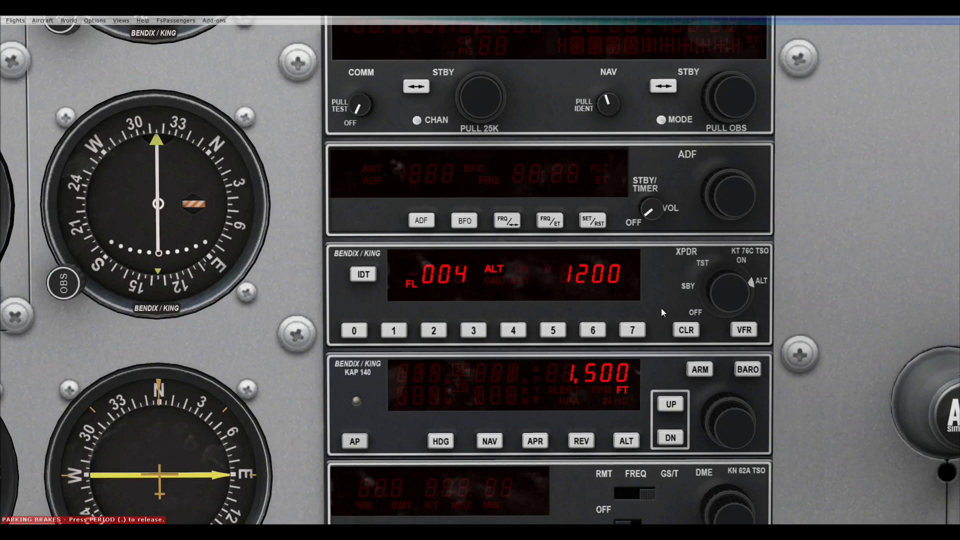
{"action": "left_click", "coordinate": [728, 292]}
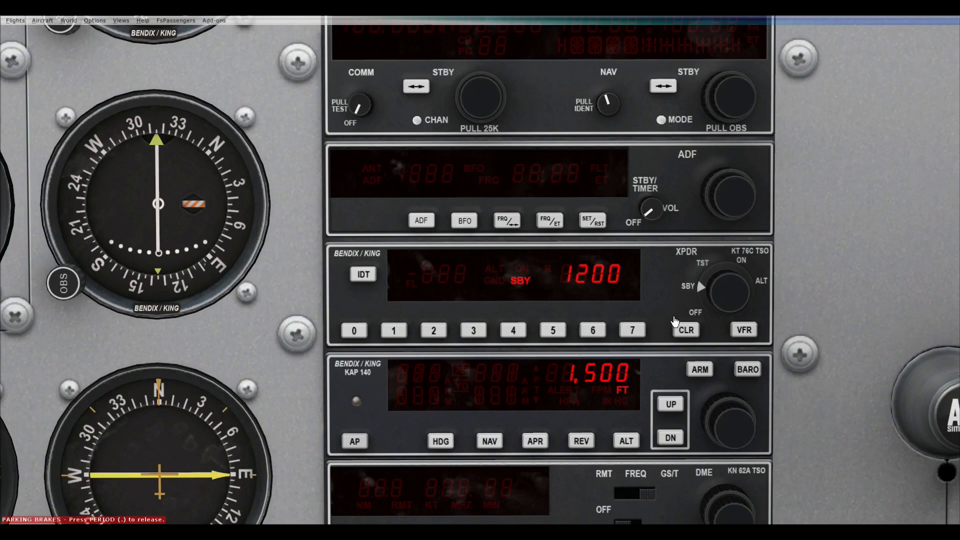
{"action": "left_click", "coordinate": [726, 292]}
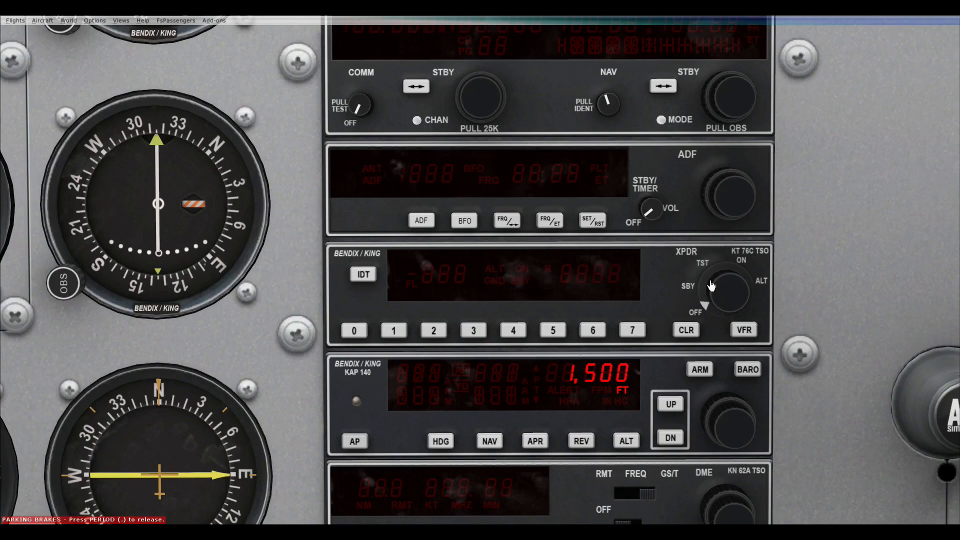